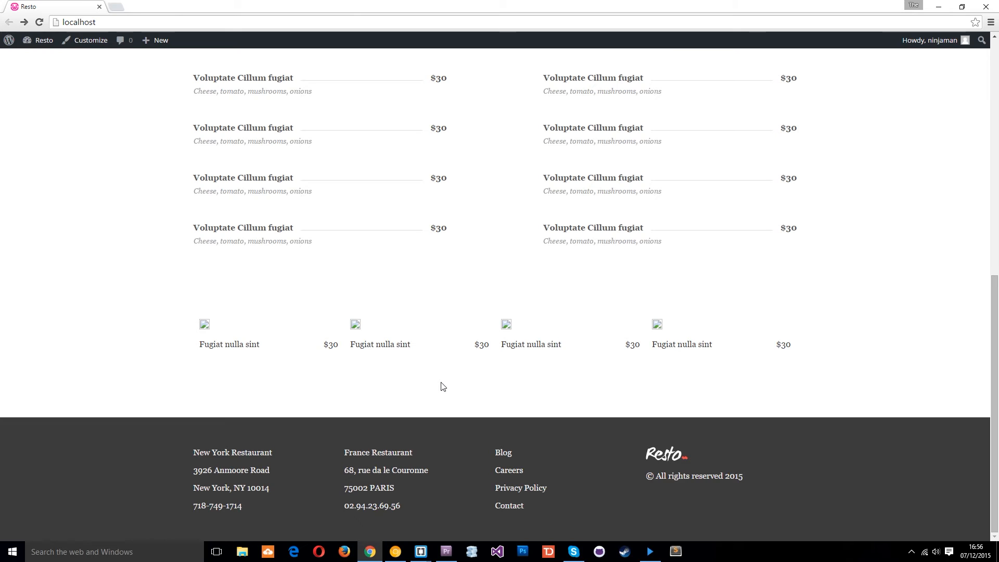
Delete the four hard-coded Fugiat nulla sint list items, leaving blank lines in the featured list.
scroll("up", 3)
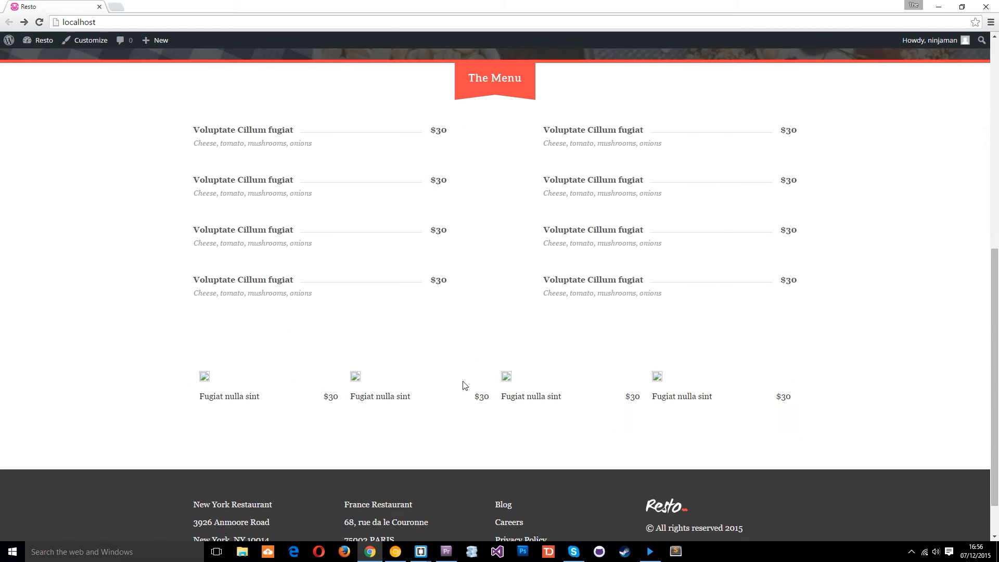
mouse_move(667, 448)
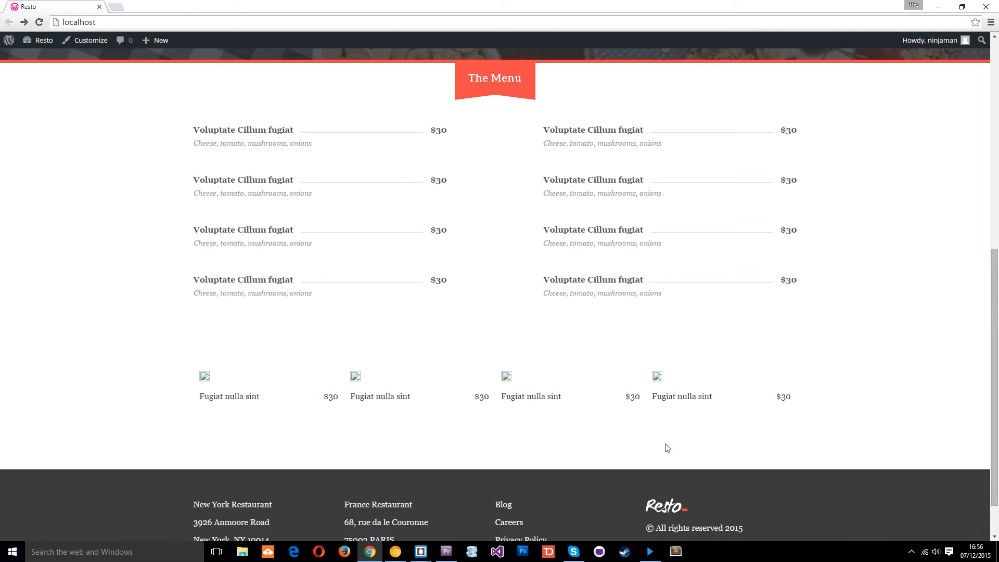
mouse_move(333, 414)
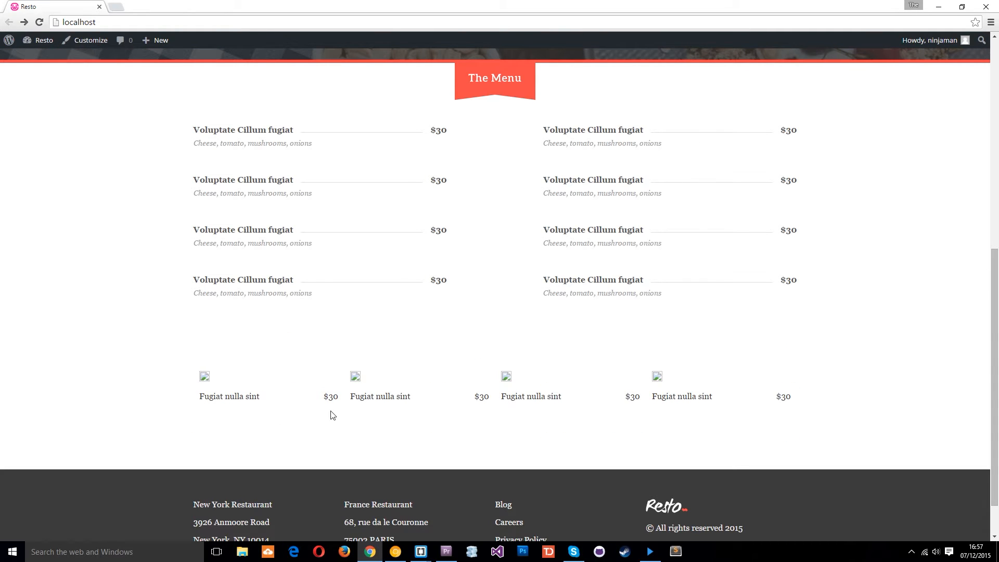
mouse_move(506, 366)
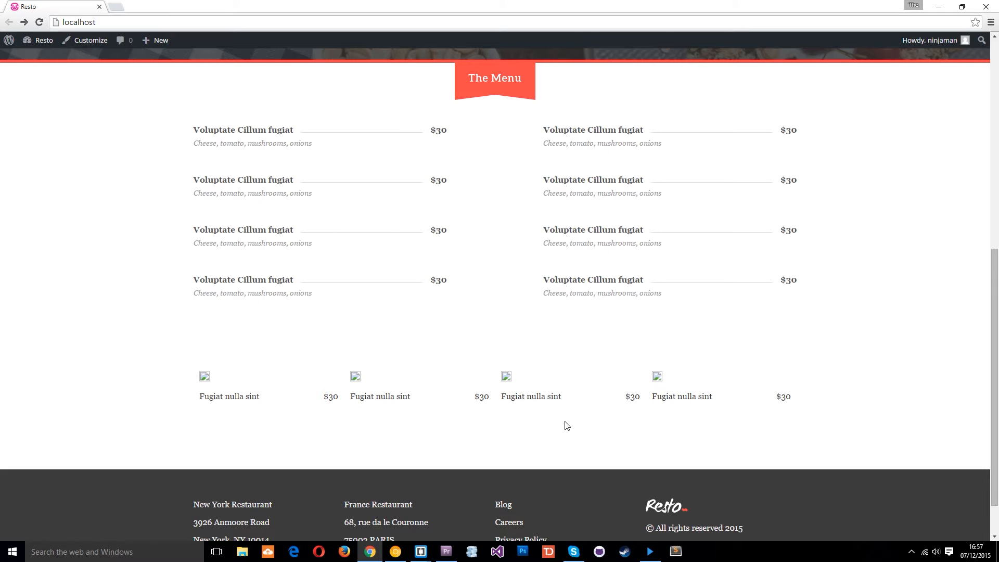
mouse_move(203, 385)
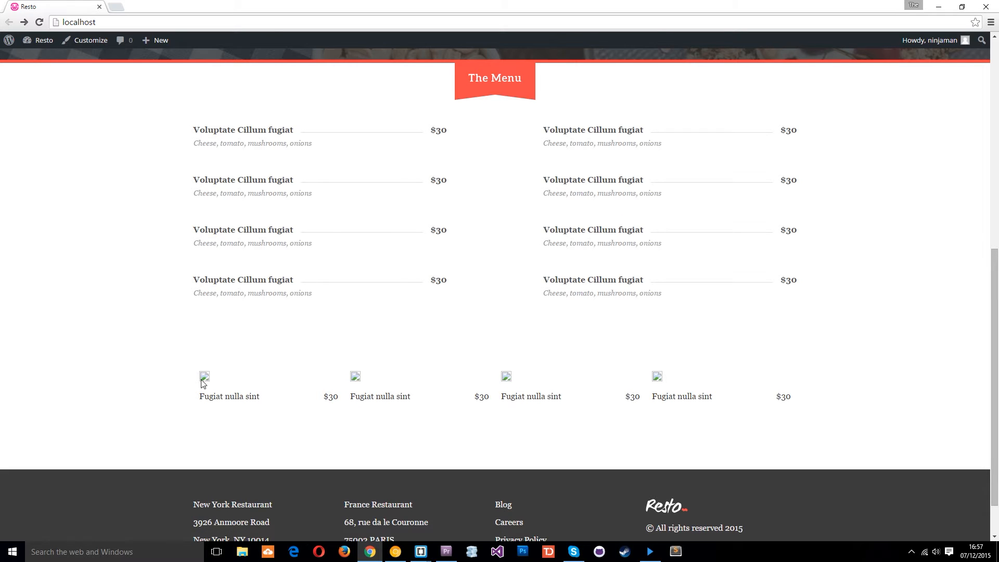
mouse_move(443, 371)
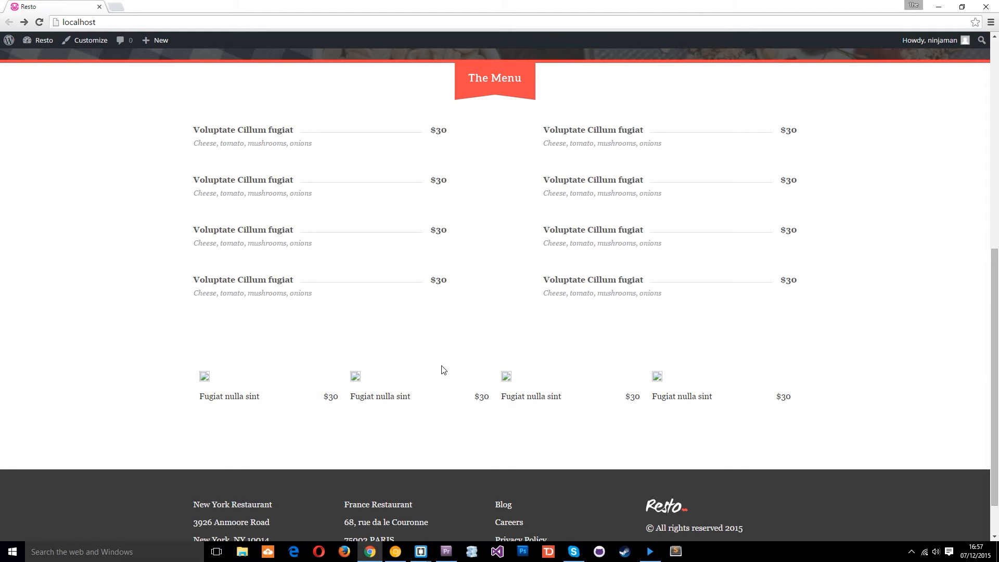
mouse_move(561, 450)
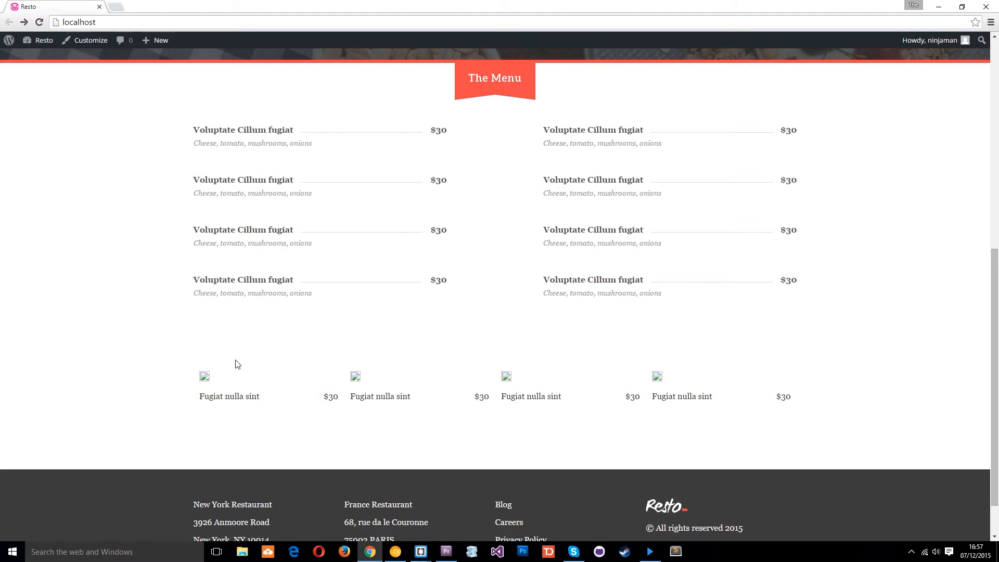
mouse_move(230, 348)
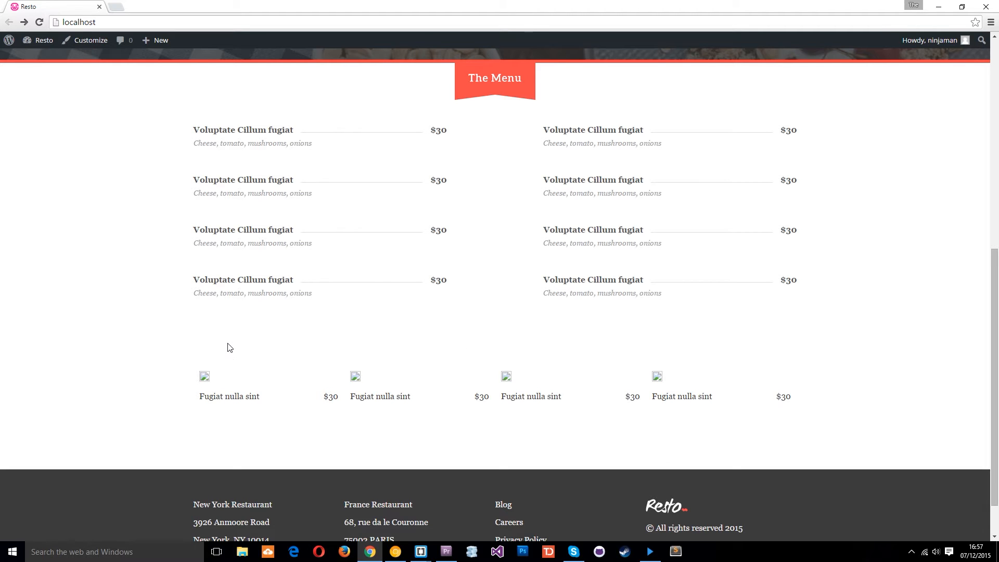
mouse_move(204, 378)
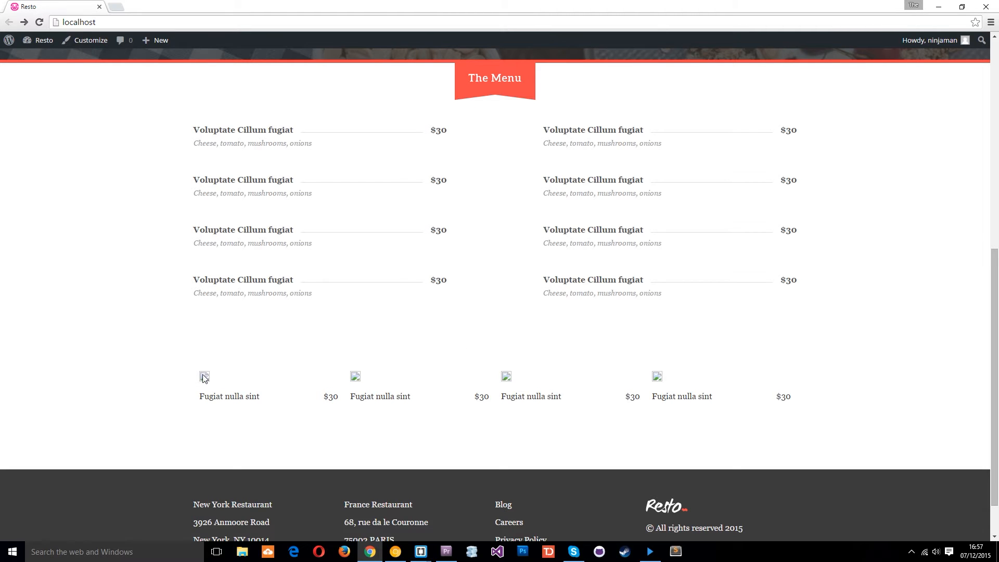
mouse_move(333, 393)
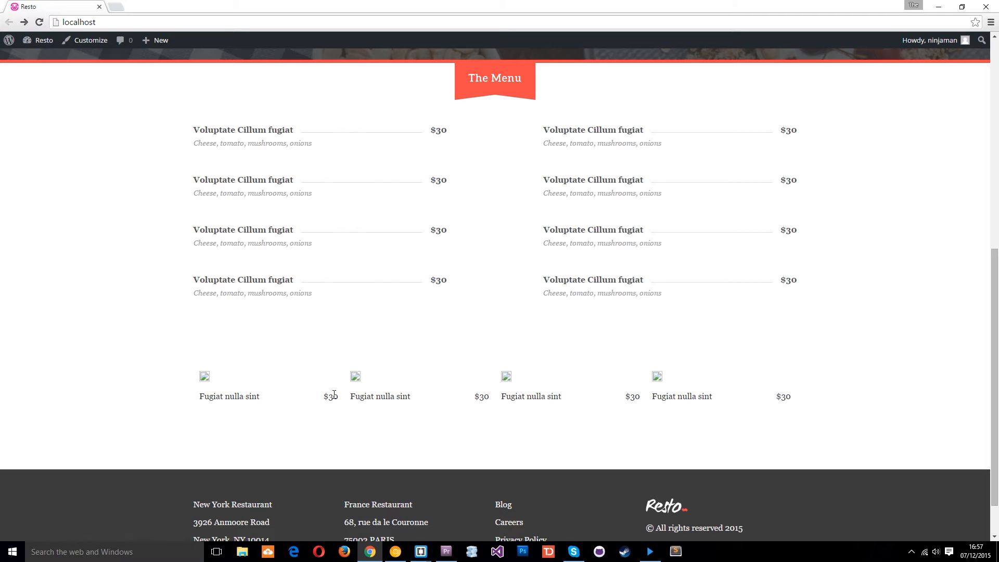
mouse_move(222, 412)
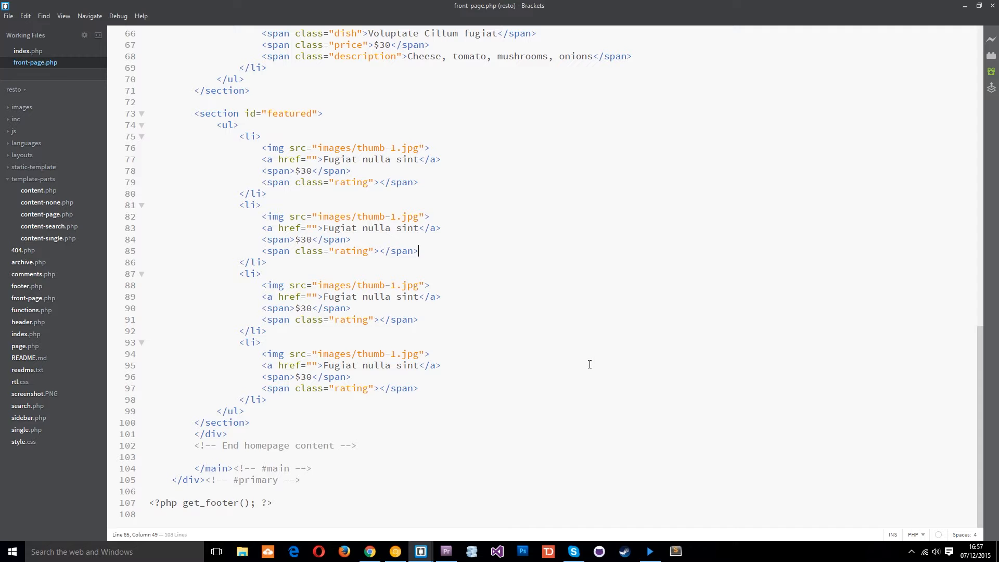
mouse_move(422, 148)
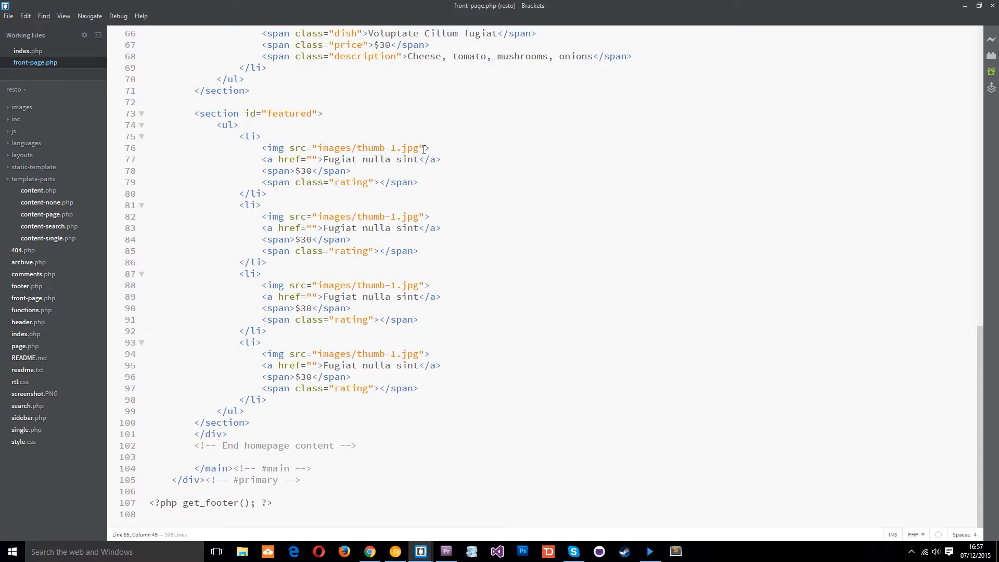
mouse_move(466, 375)
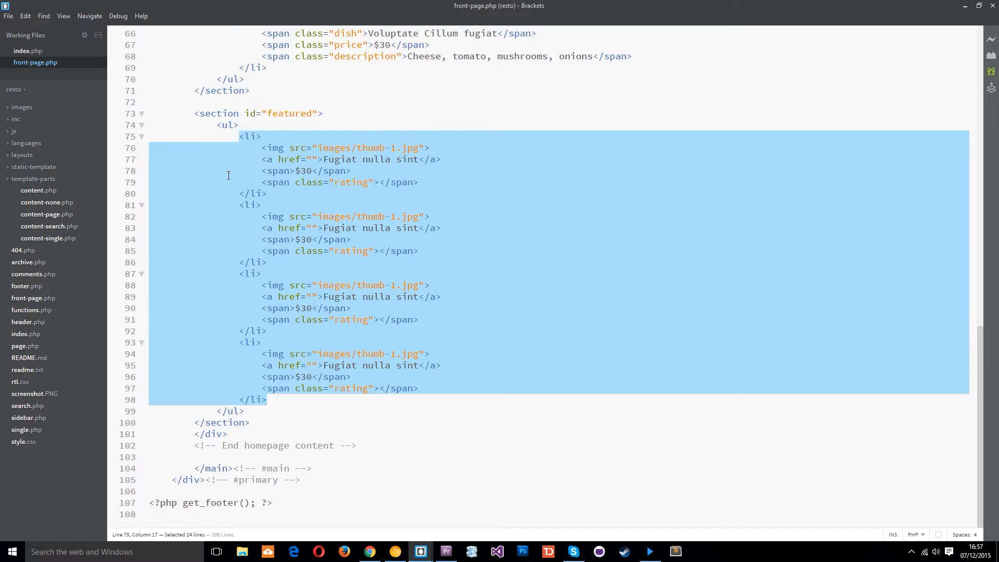
key("Delete")
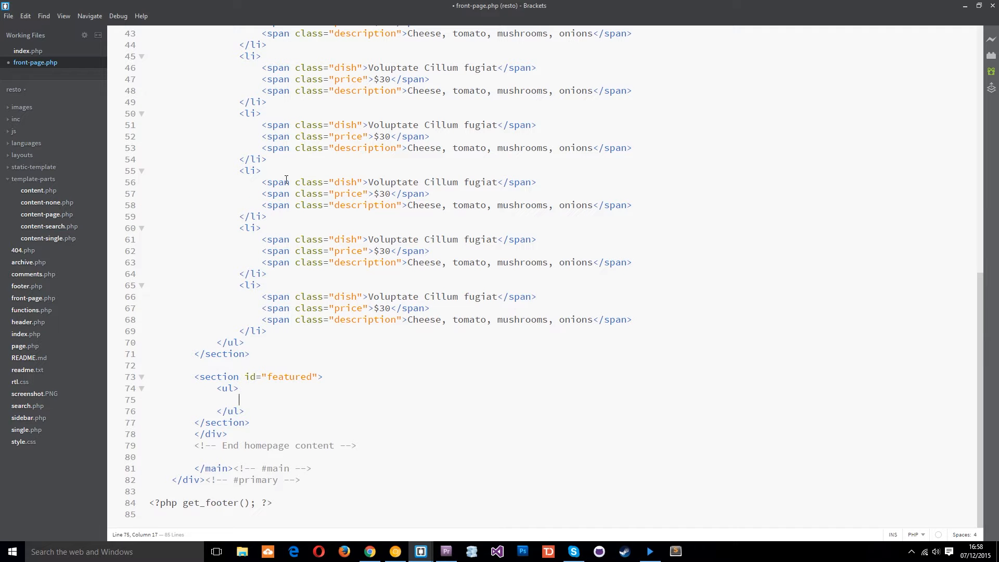
key("Enter")
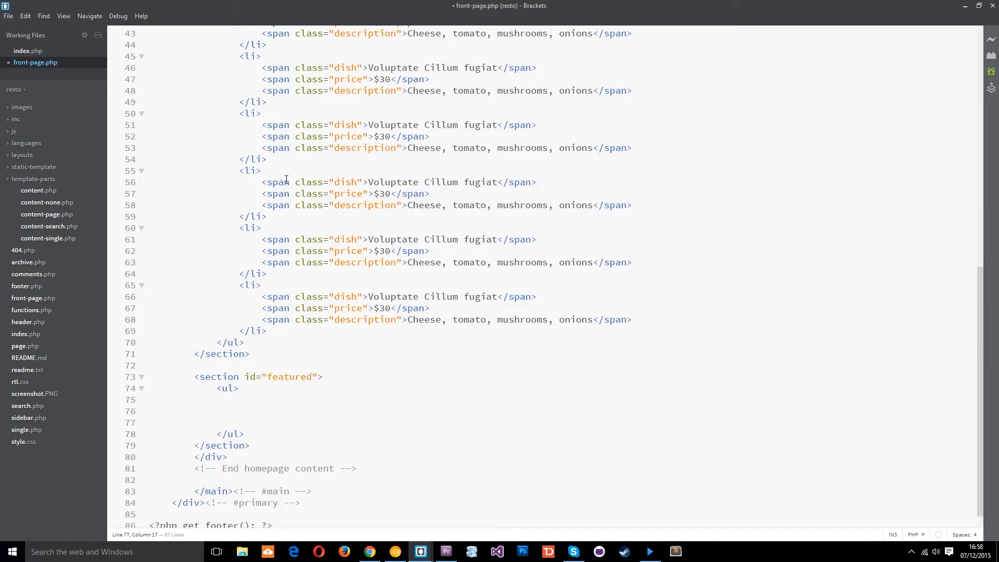
Copy index.php's Start the Loop block into the featured <ul> and re-indent it.
left_click(27, 50)
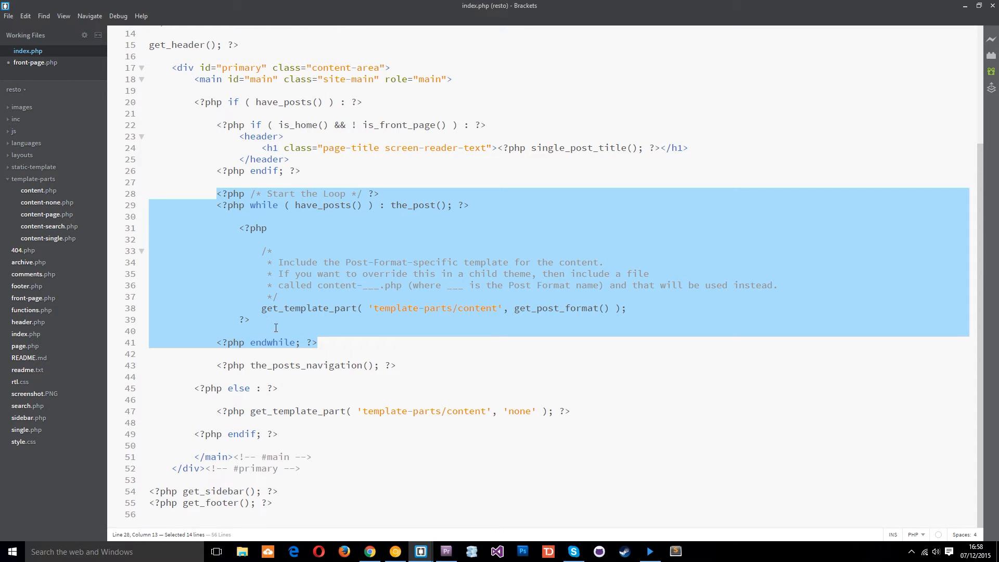
mouse_move(306, 285)
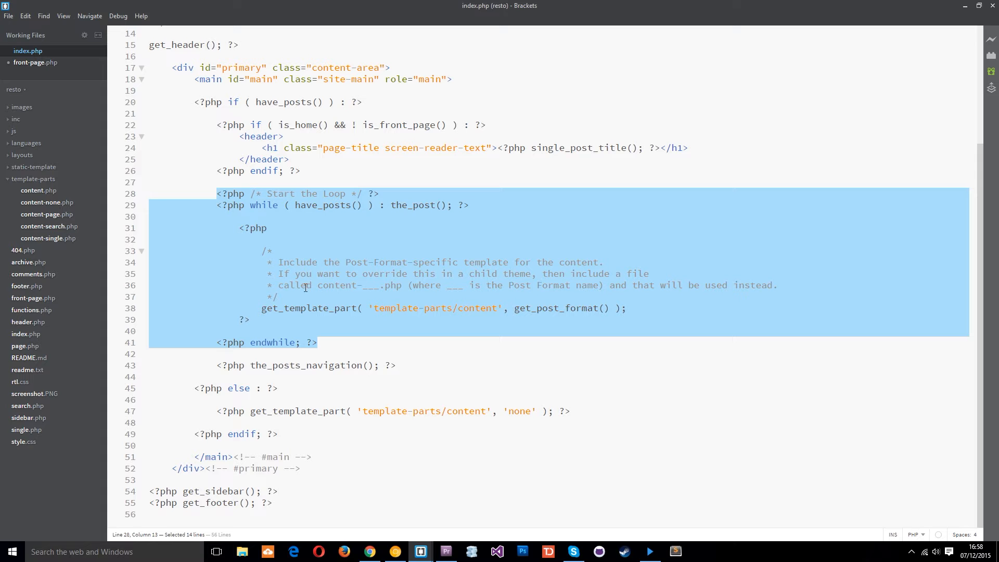
mouse_move(40, 69)
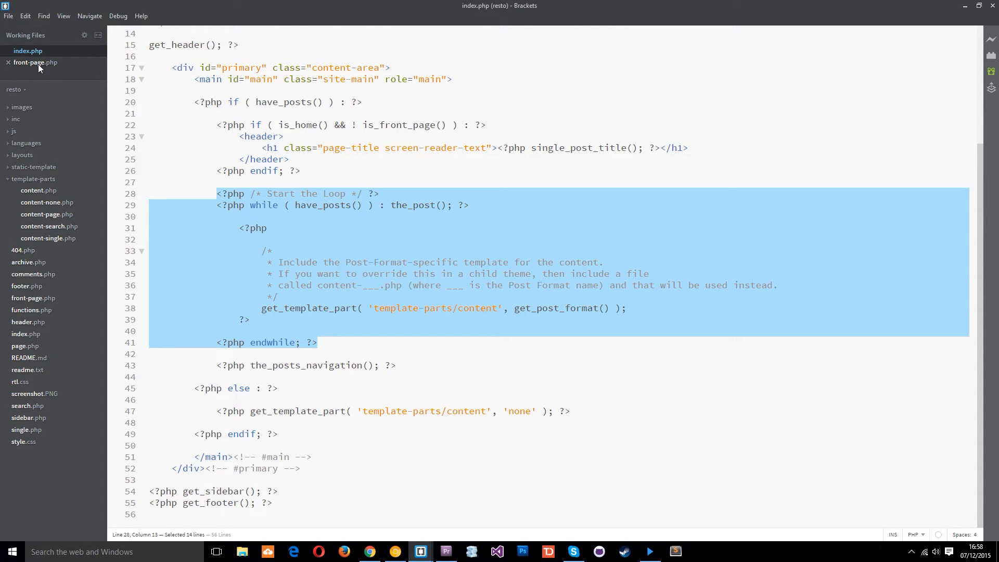
left_click(35, 63)
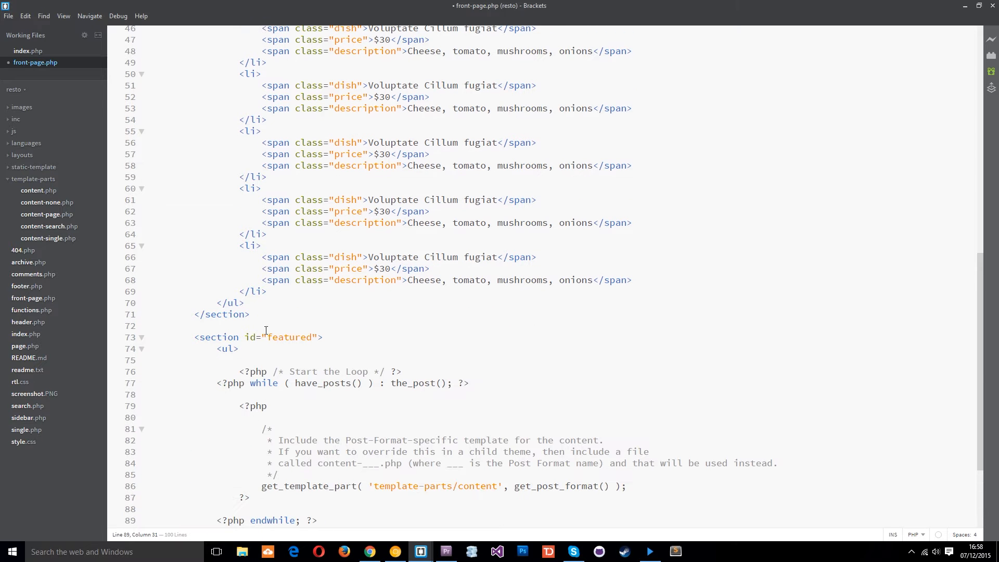
left_click_drag(217, 383, 373, 520)
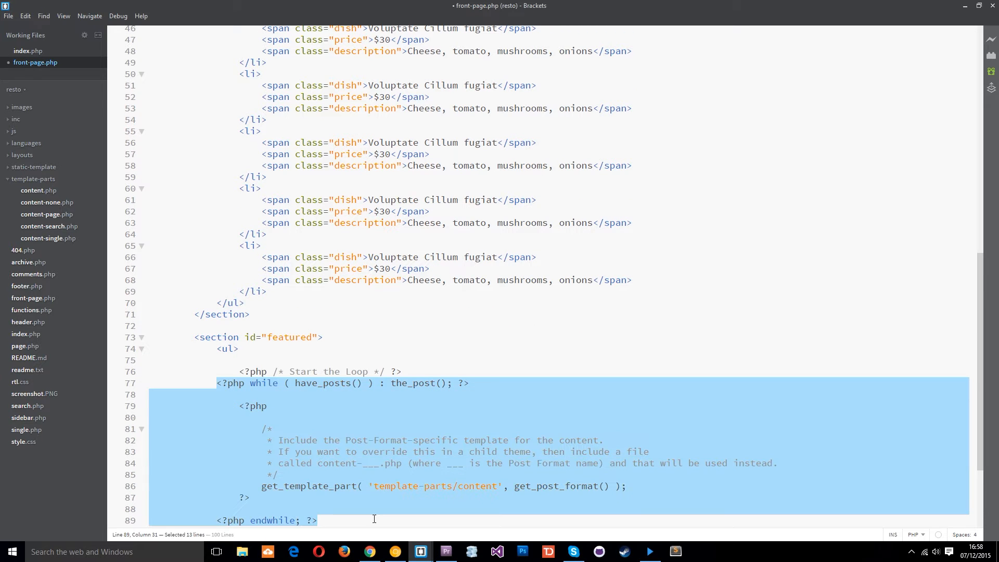
left_click(384, 395)
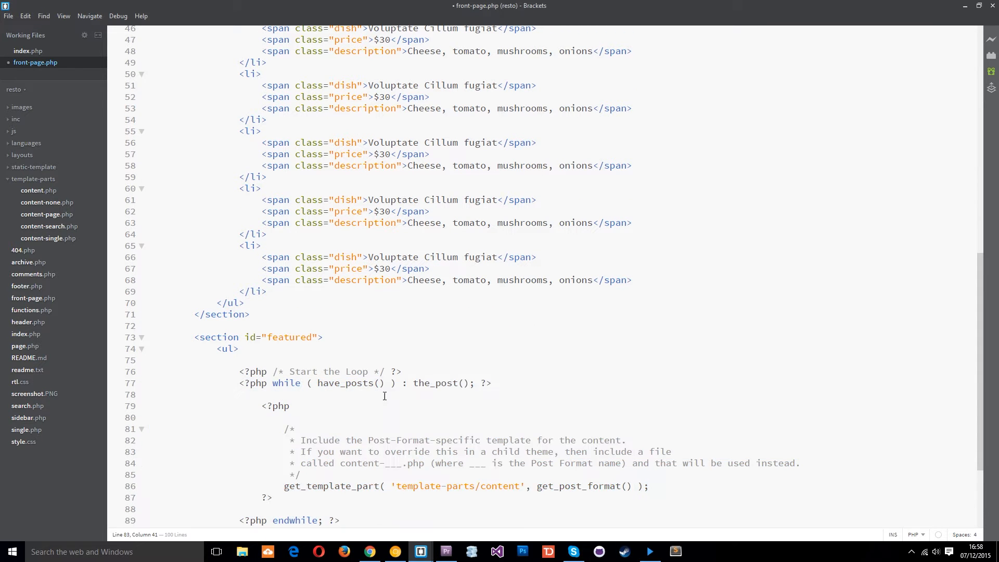
Select the get_template_part block (lines 79-88) inside the featured loop for replacement.
scroll("down", 3)
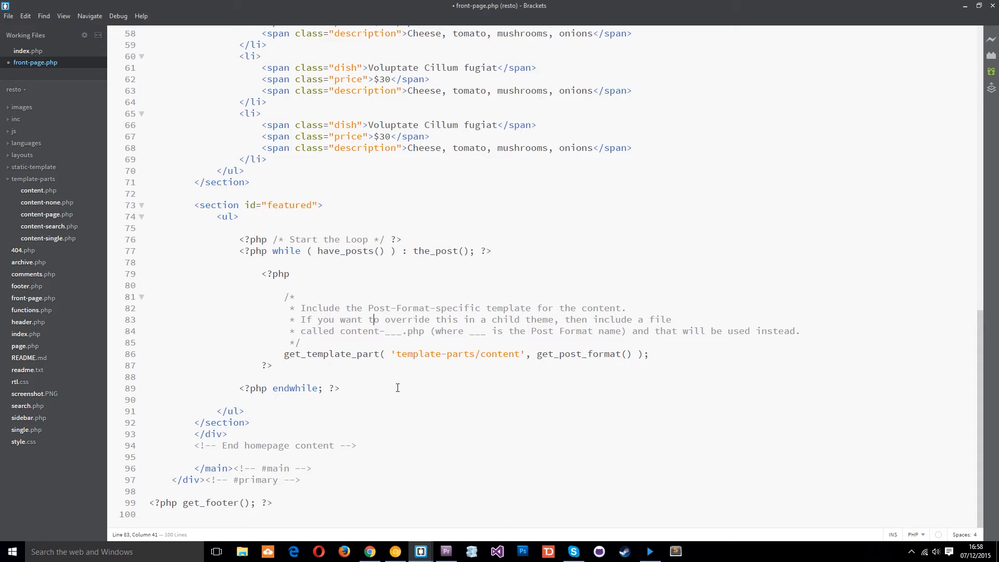
left_click(273, 251)
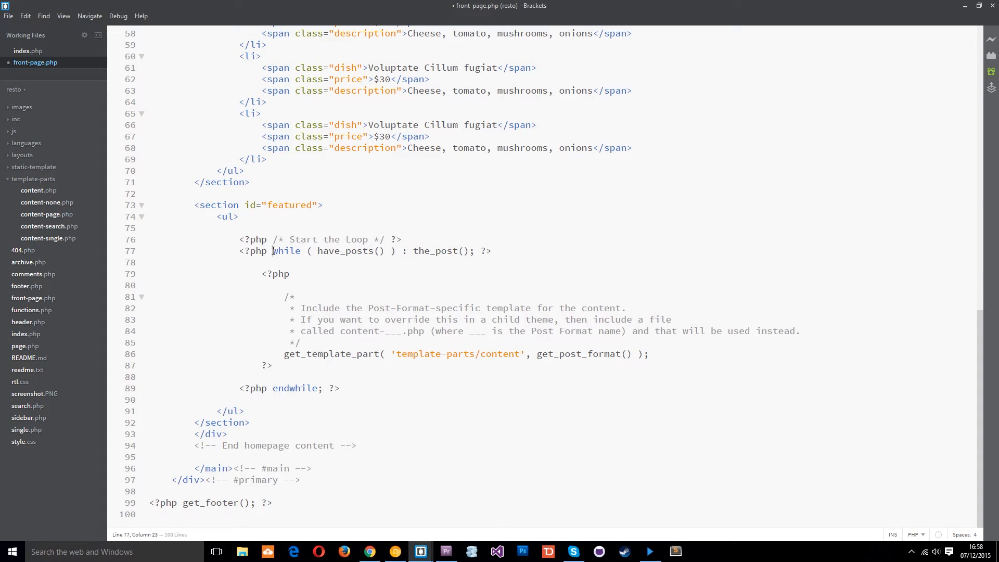
double_click(285, 251)
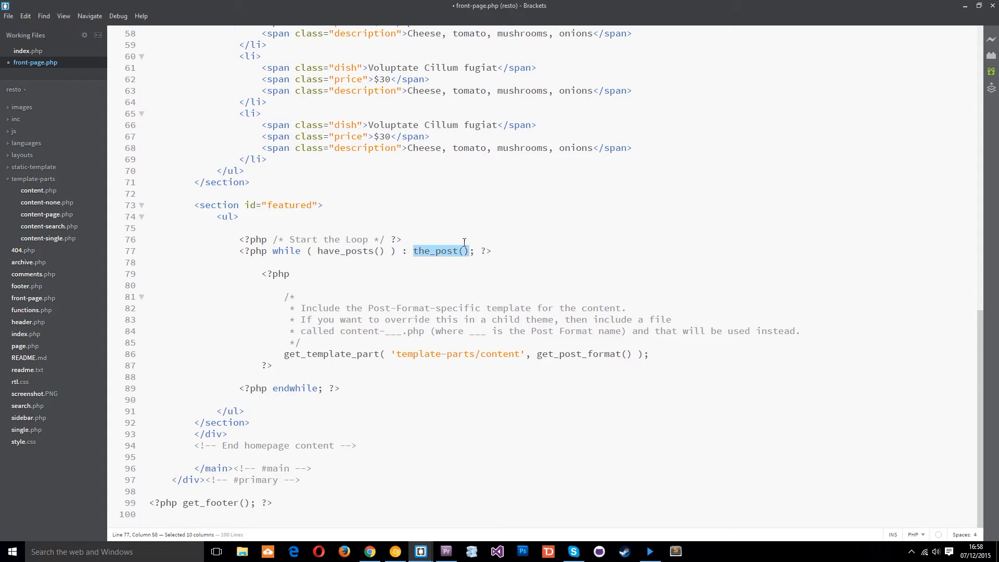
mouse_move(462, 319)
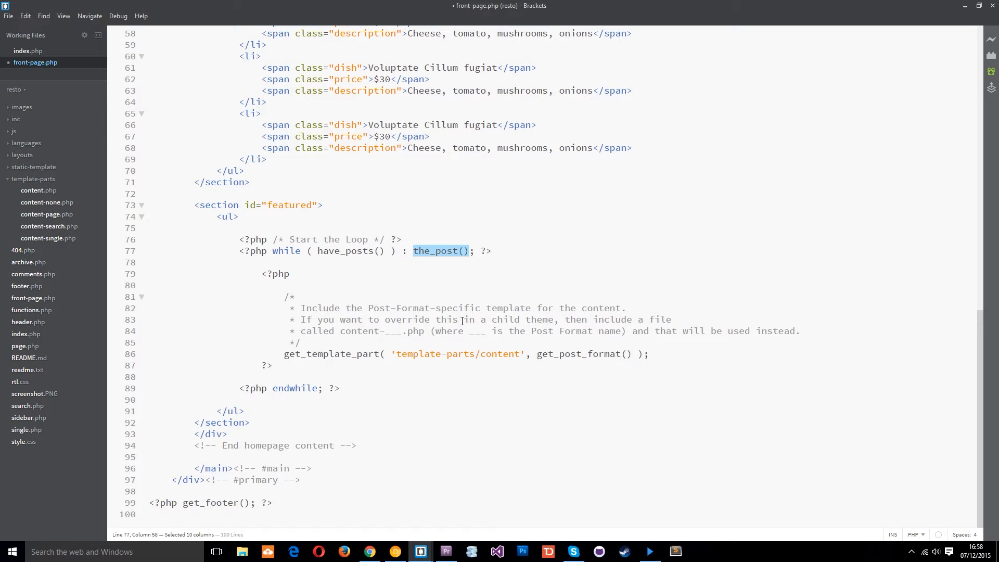
mouse_move(299, 275)
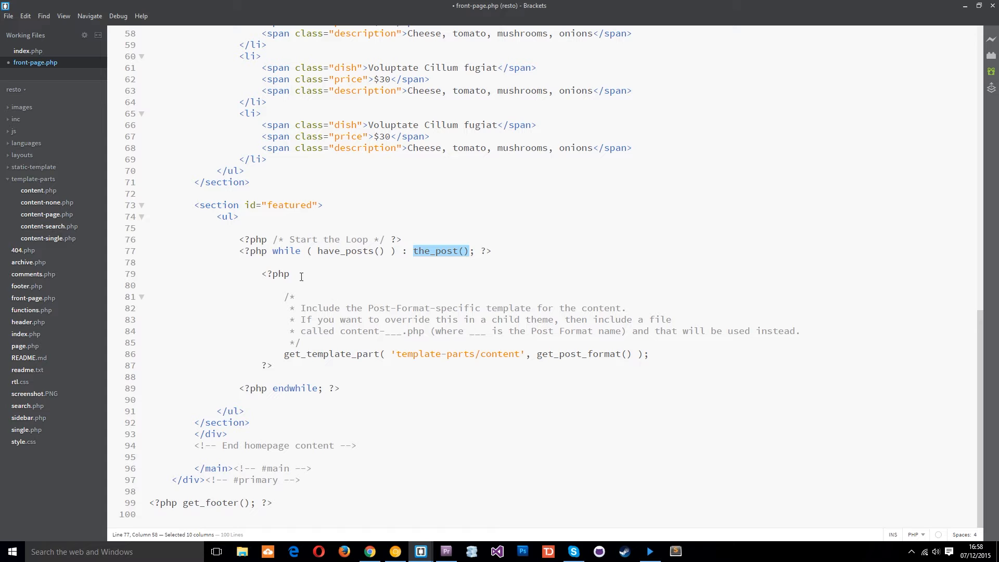
left_click_drag(263, 274, 324, 354)
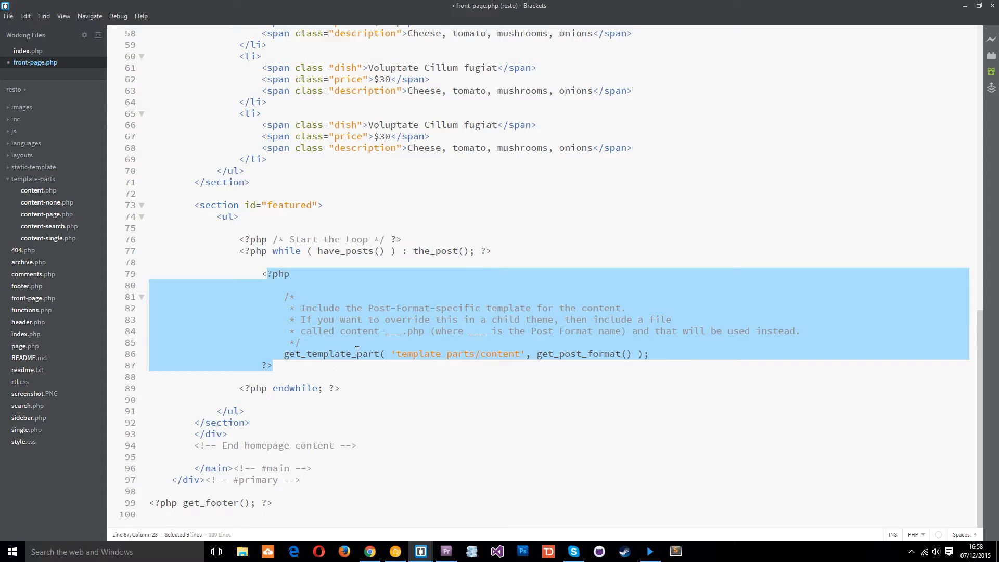
left_click(294, 353)
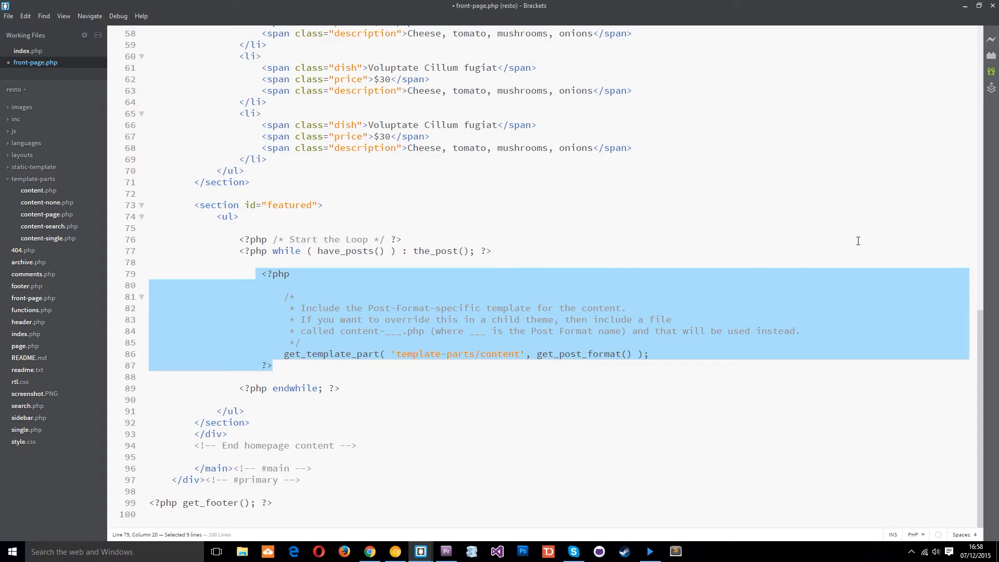
Delete the get_template_part block, emptying the while loop body.
key("Delete")
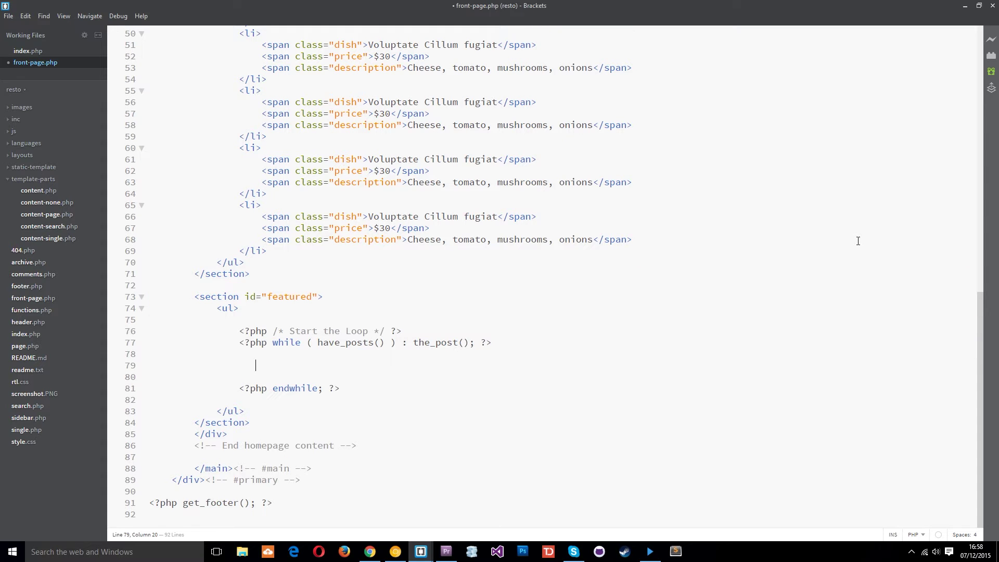
mouse_move(818, 236)
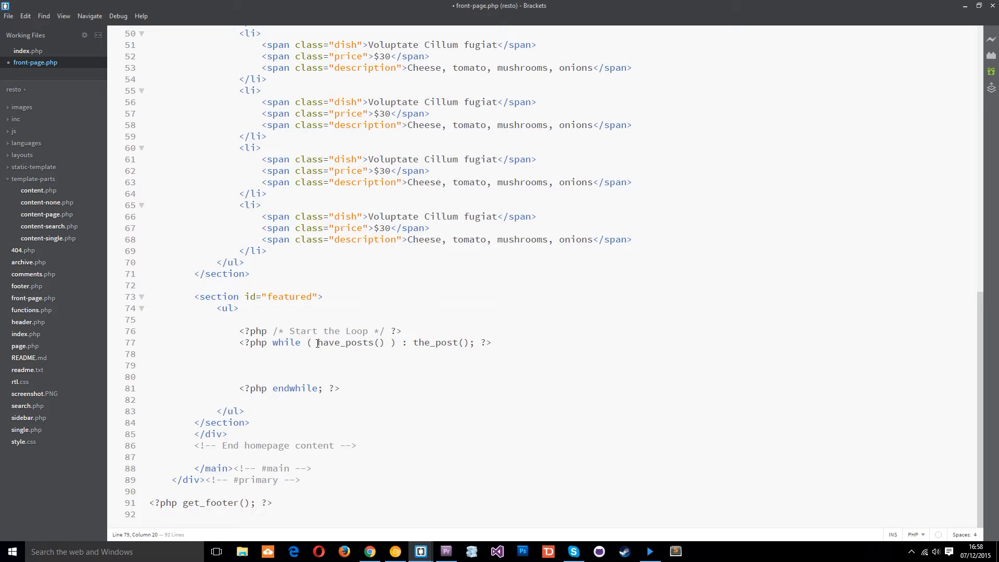
left_click_drag(319, 342, 381, 342)
type("<?")
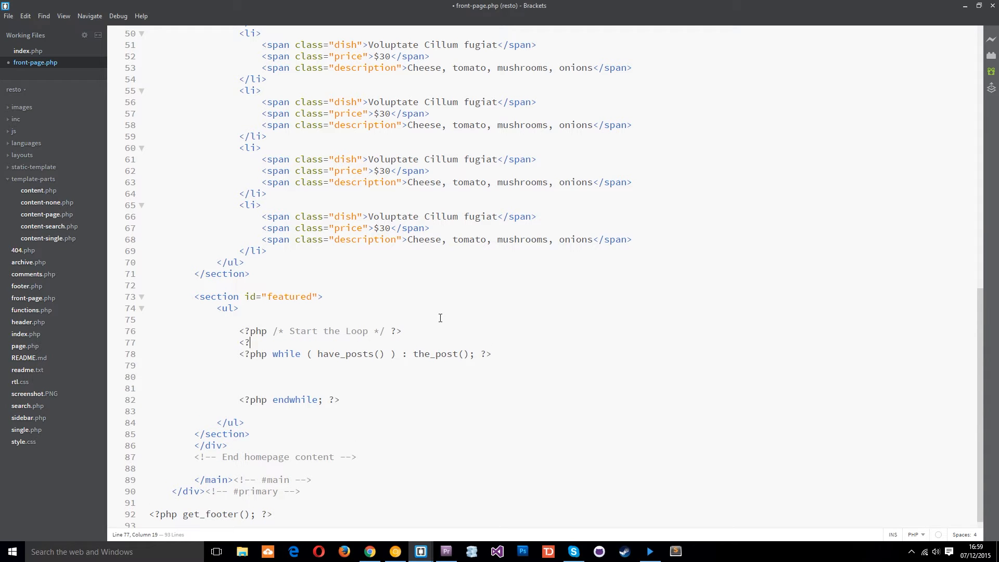
Write <?php $myquery = new WP_Query('') above the while loop.
type("php")
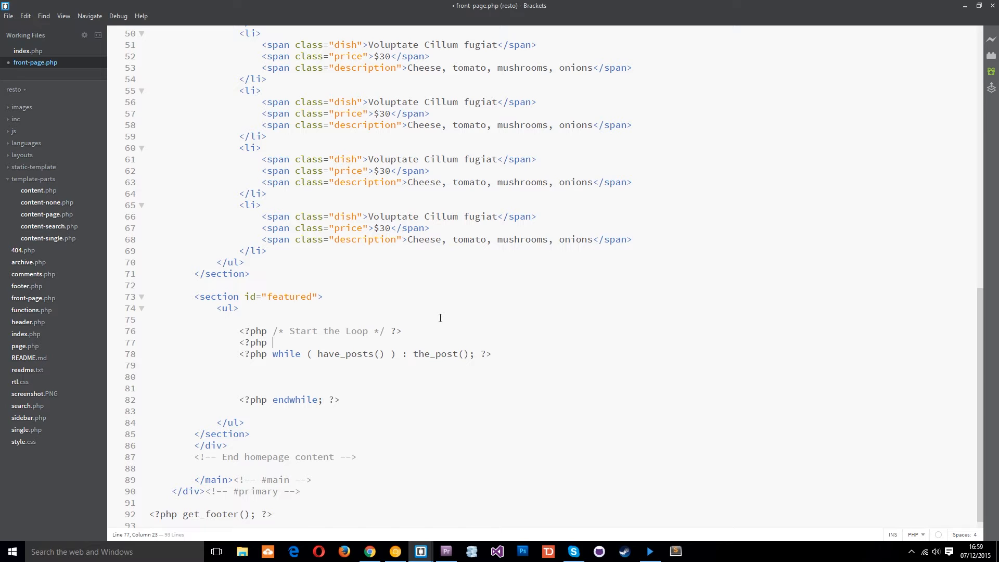
type("$")
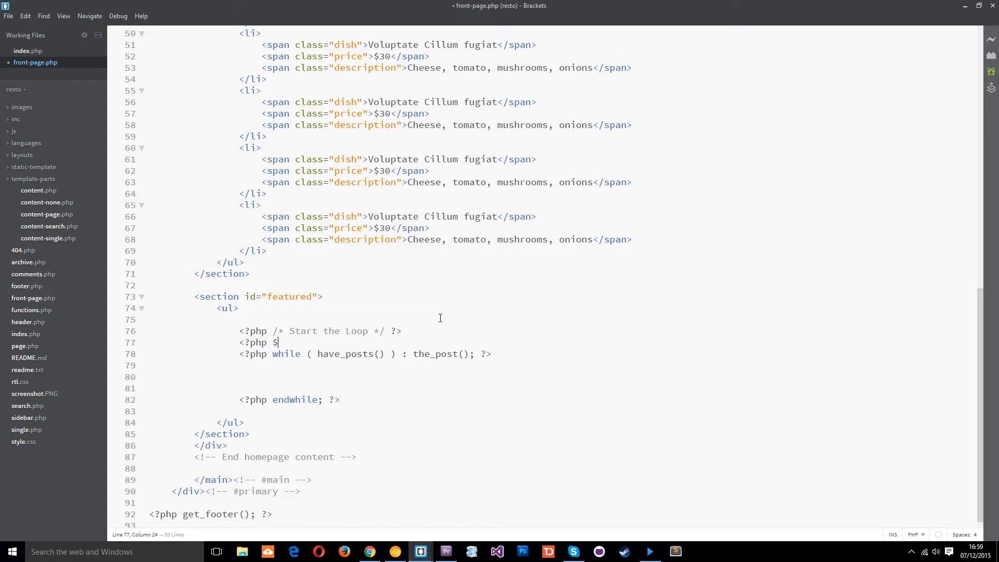
type("m")
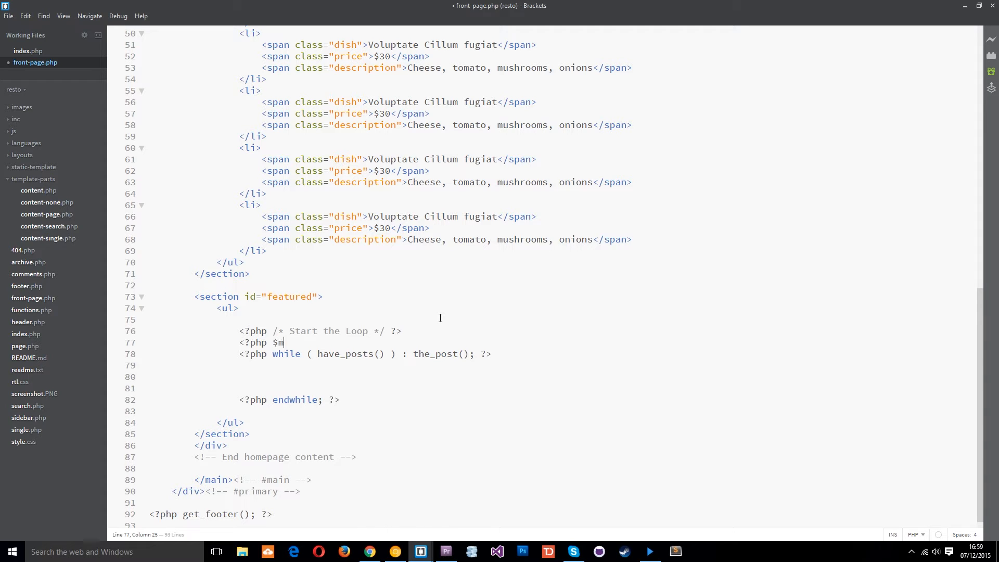
type("yquery")
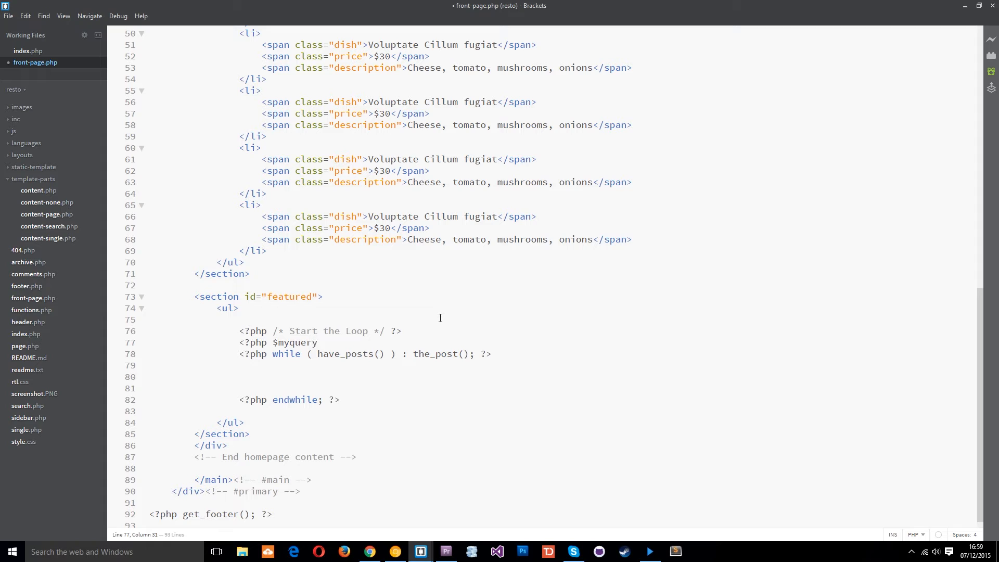
type("= new")
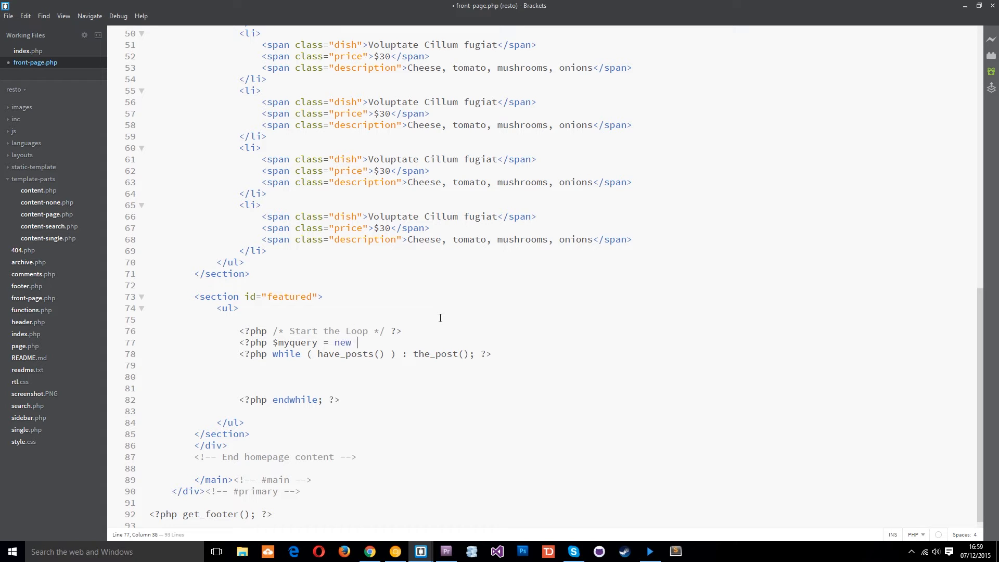
type("W")
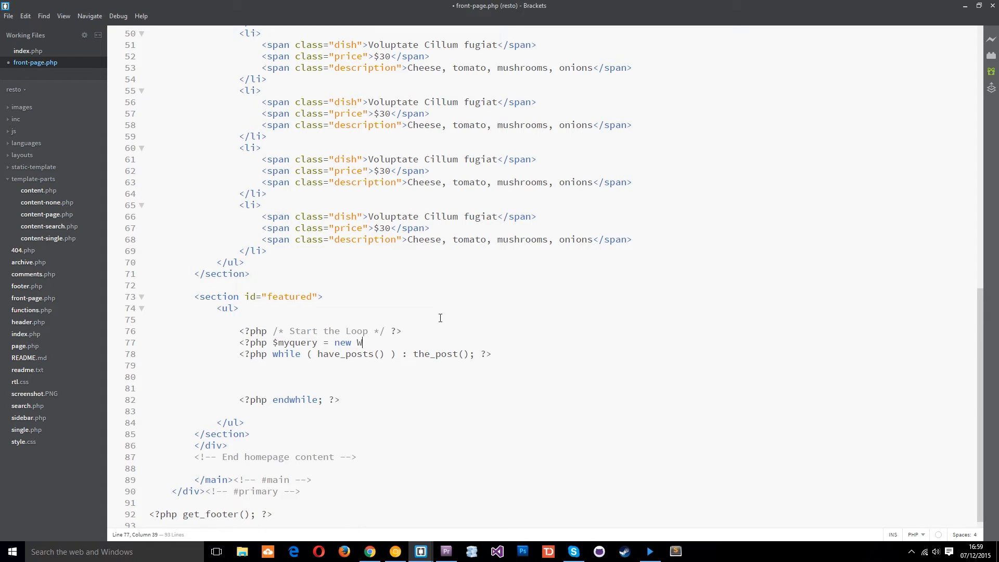
type("P_Que")
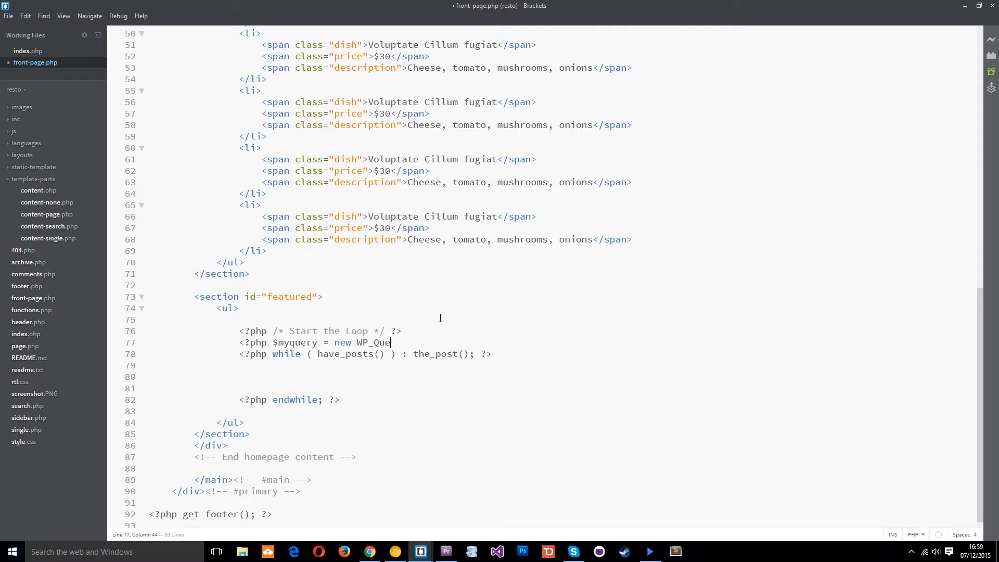
type("ry()")
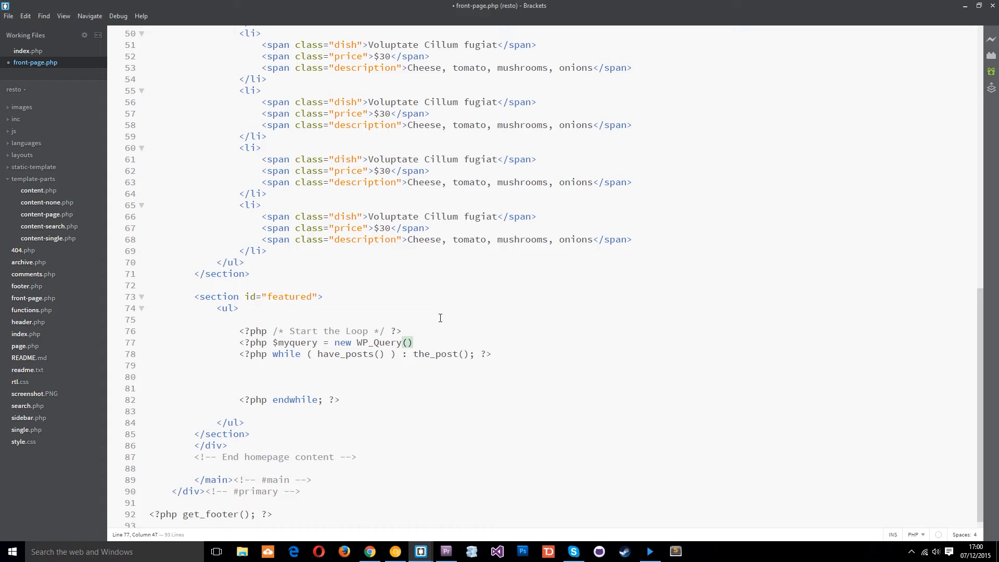
type("''")
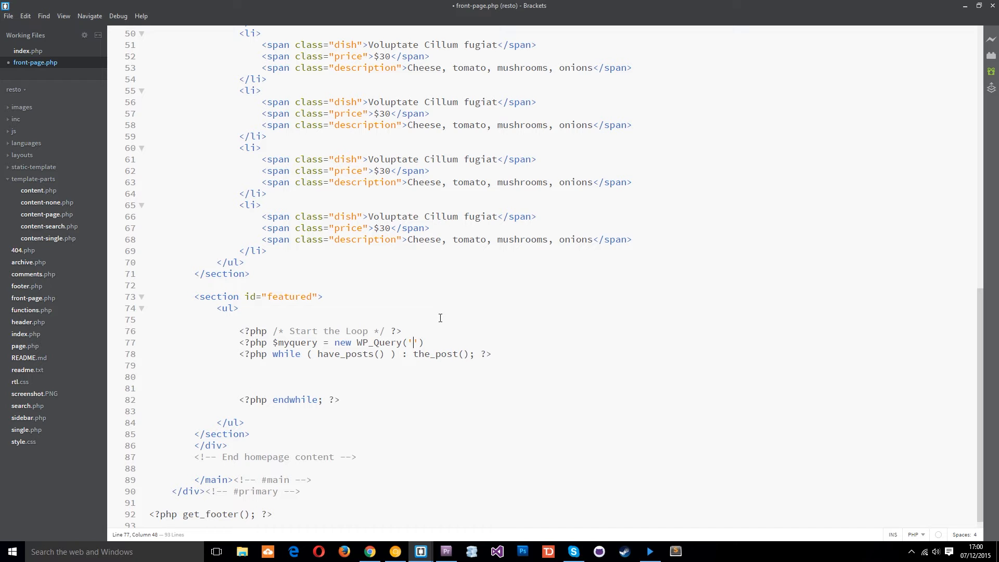
Fill the query string with category_name=menu-items&posts_per_page=4.
type("category_name")
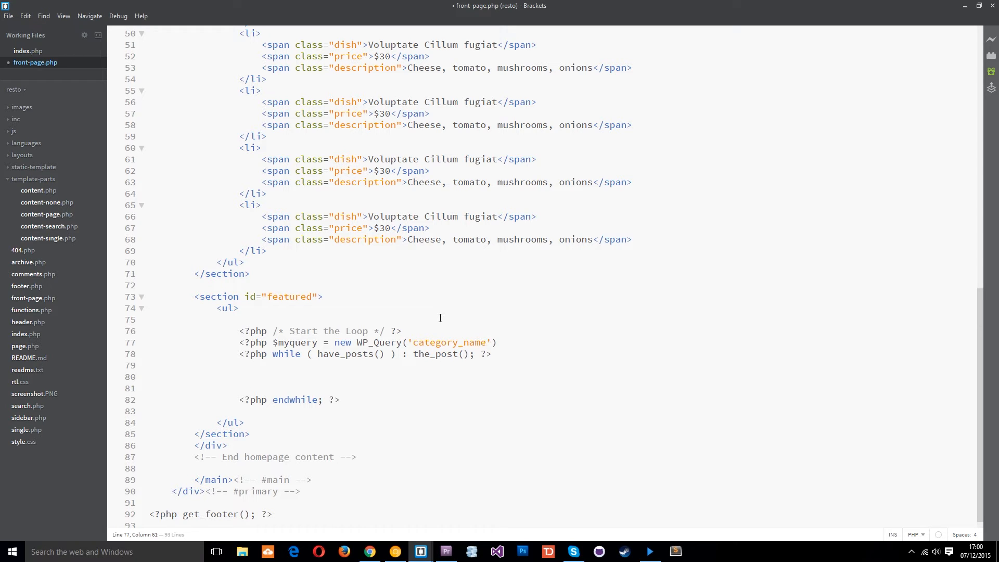
type("=menu")
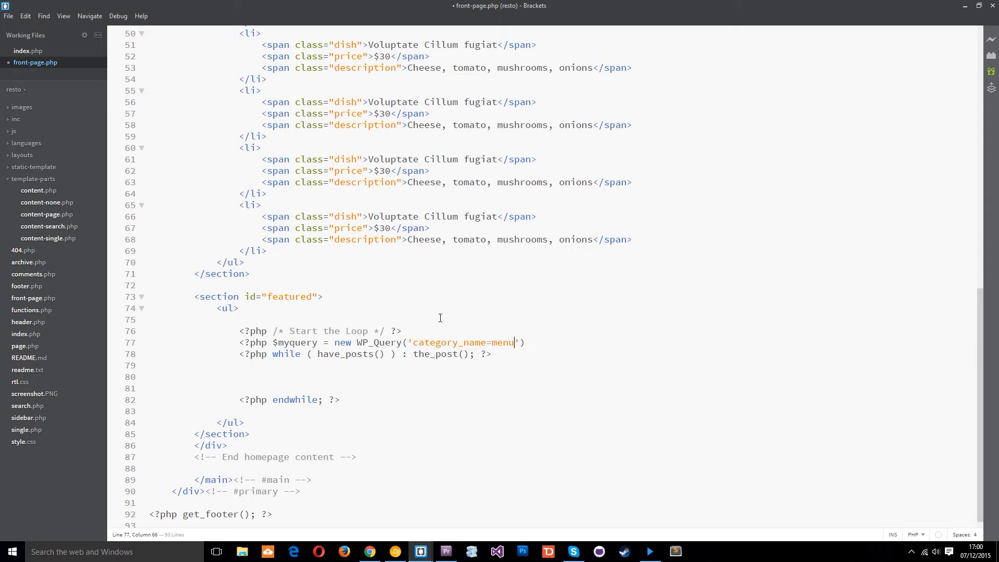
type("-items")
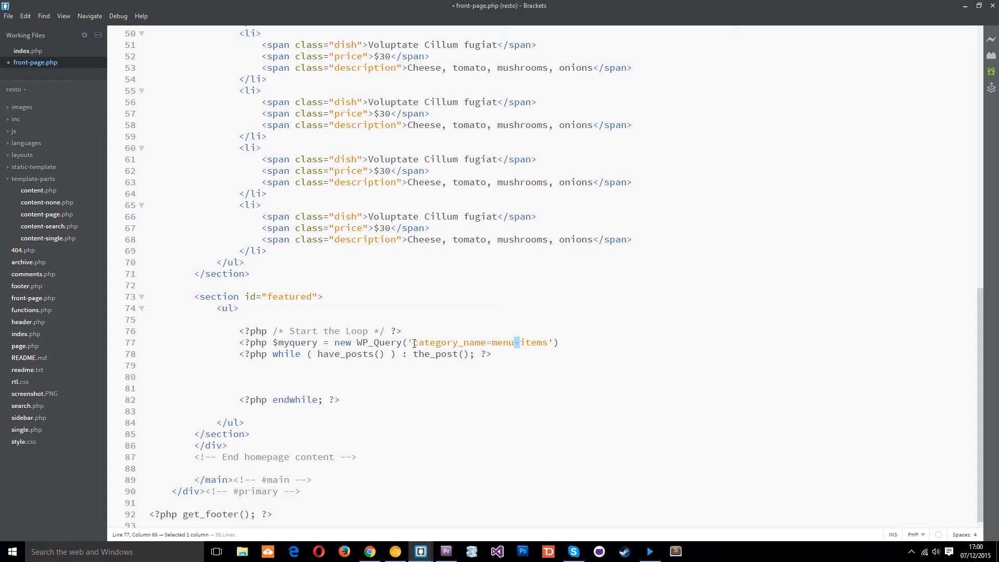
left_click_drag(415, 342, 519, 342)
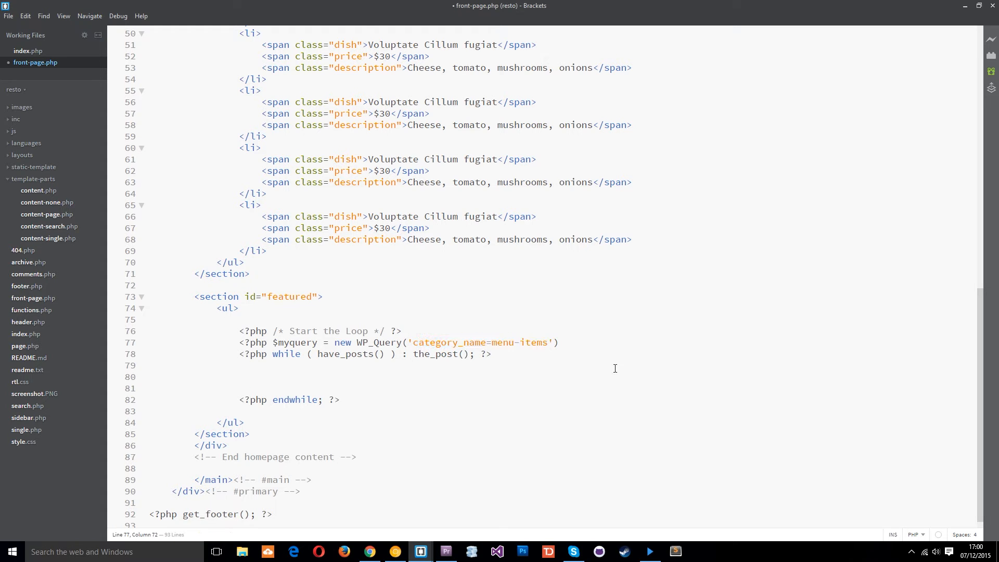
type("&")
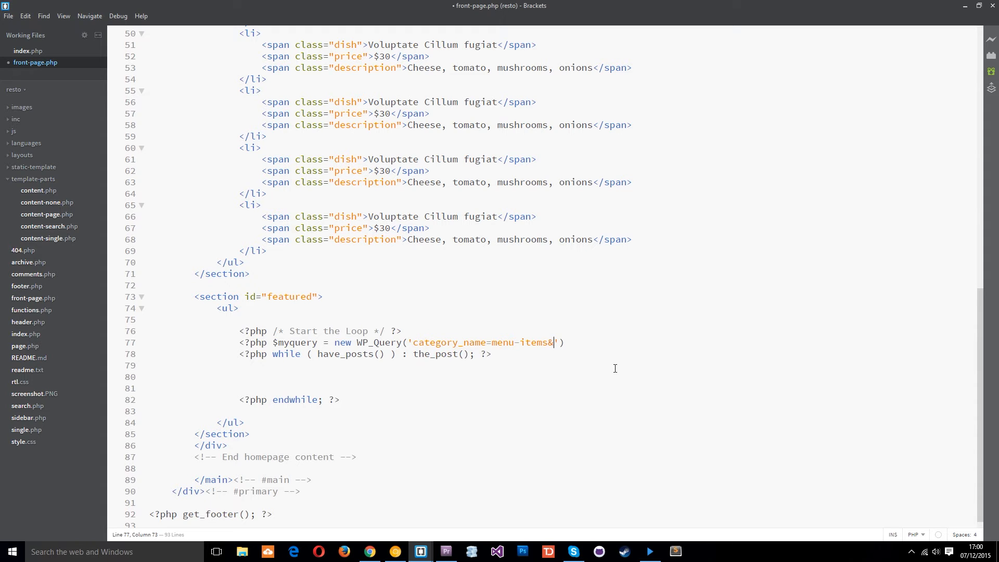
type("posts")
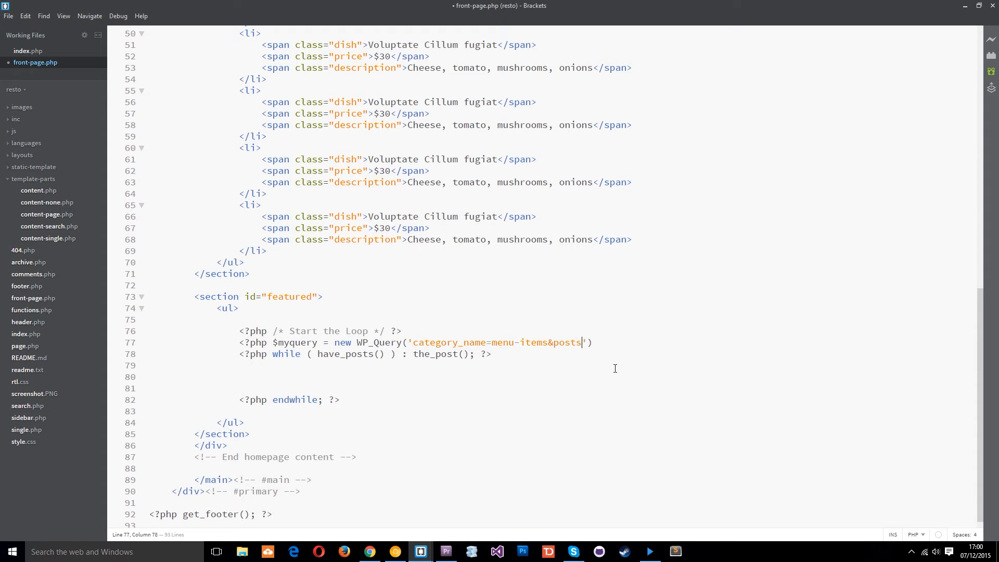
type("_per_pag")
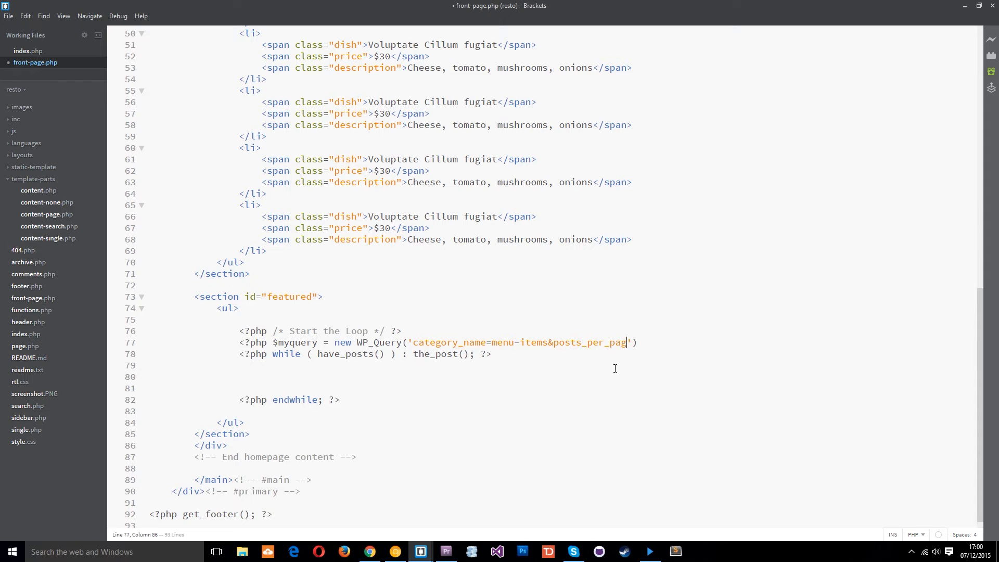
type("e=")
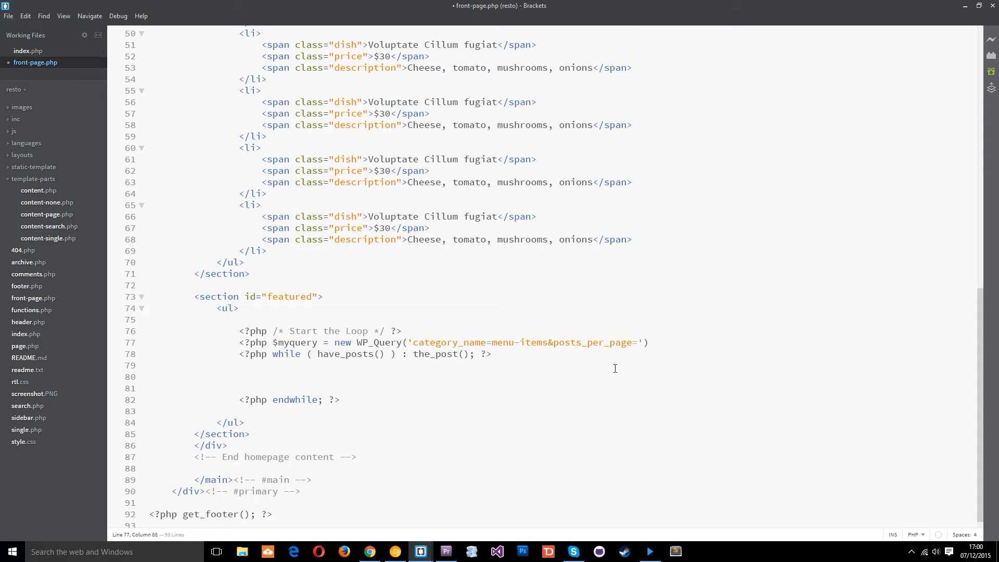
type("4")
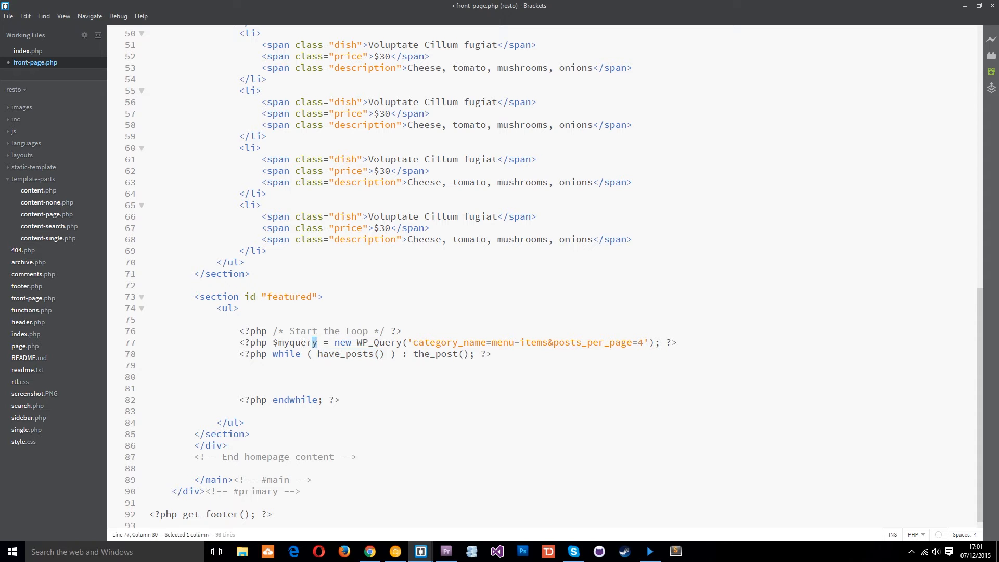
Prefix have_posts() and the_post() with $myquery-> so the loop uses the custom query.
double_click(302, 343)
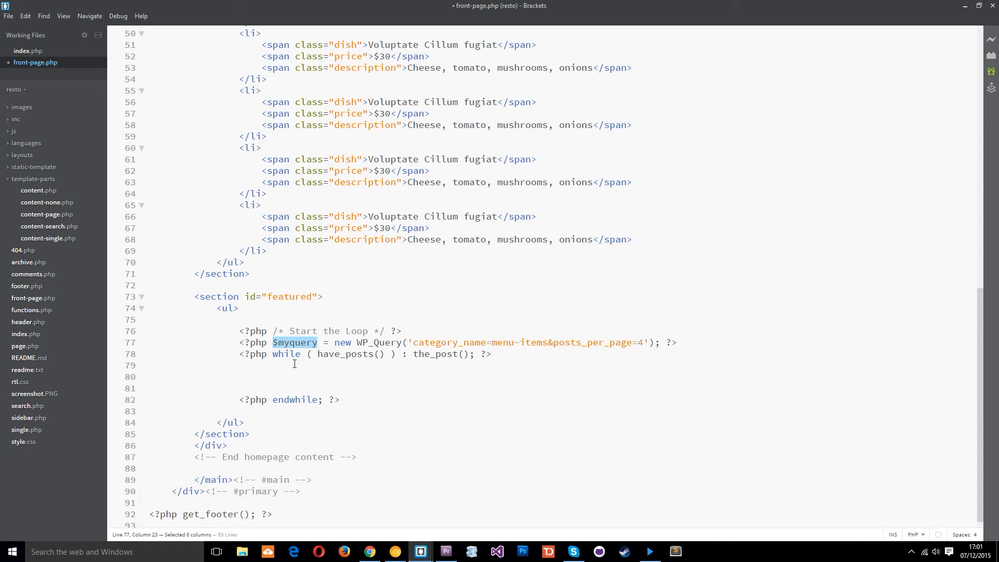
type("$myquery")
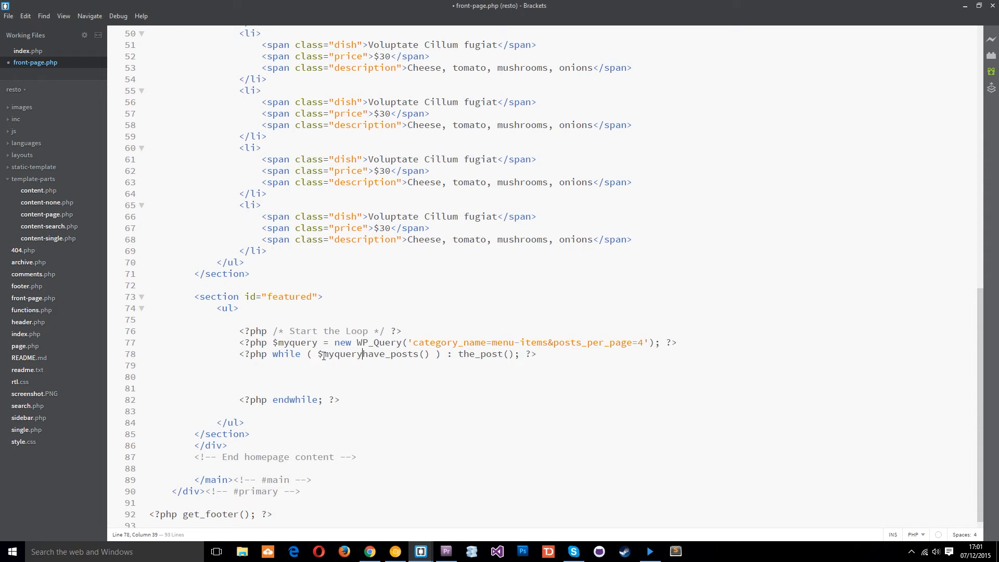
type("->")
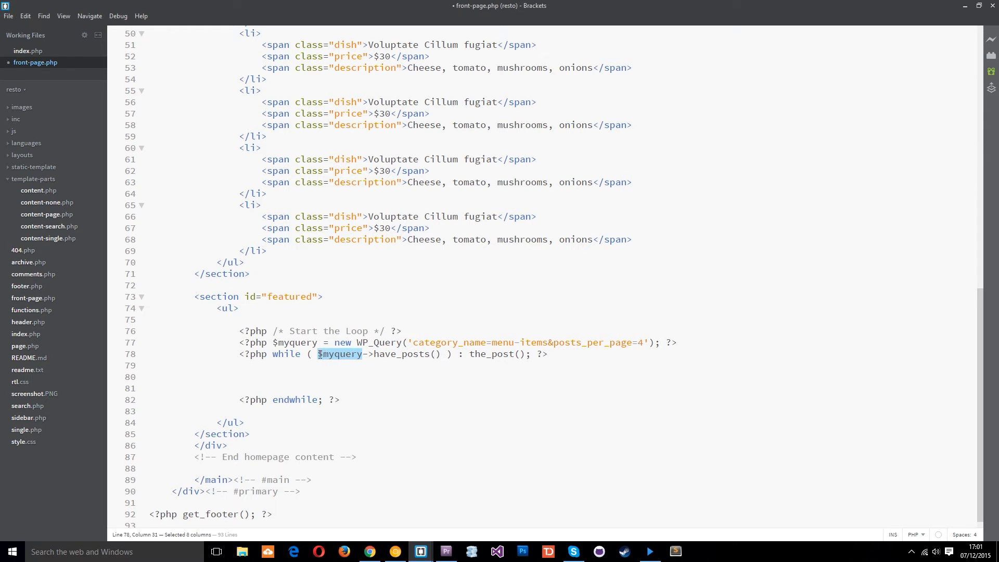
left_click(622, 436)
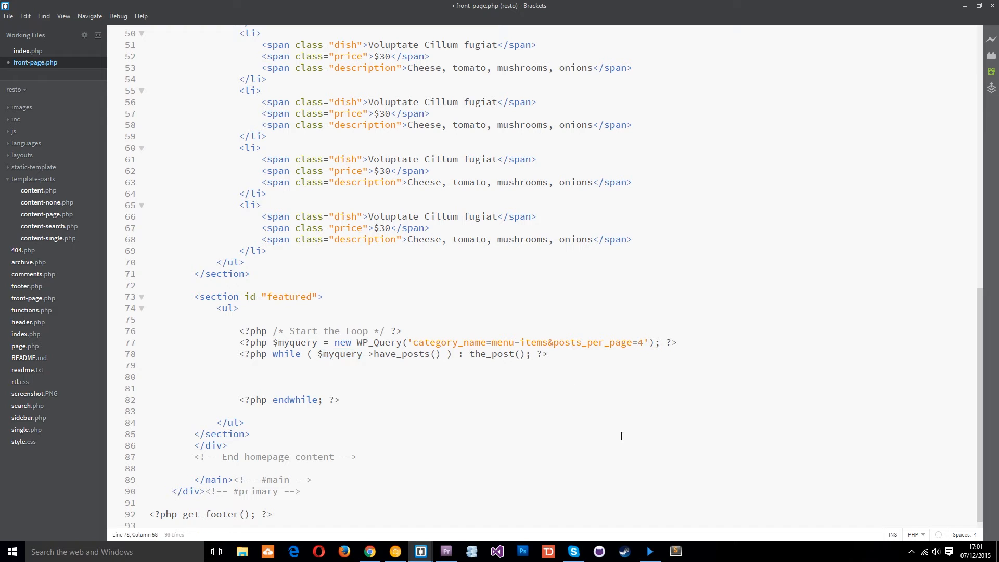
type("$myquery->")
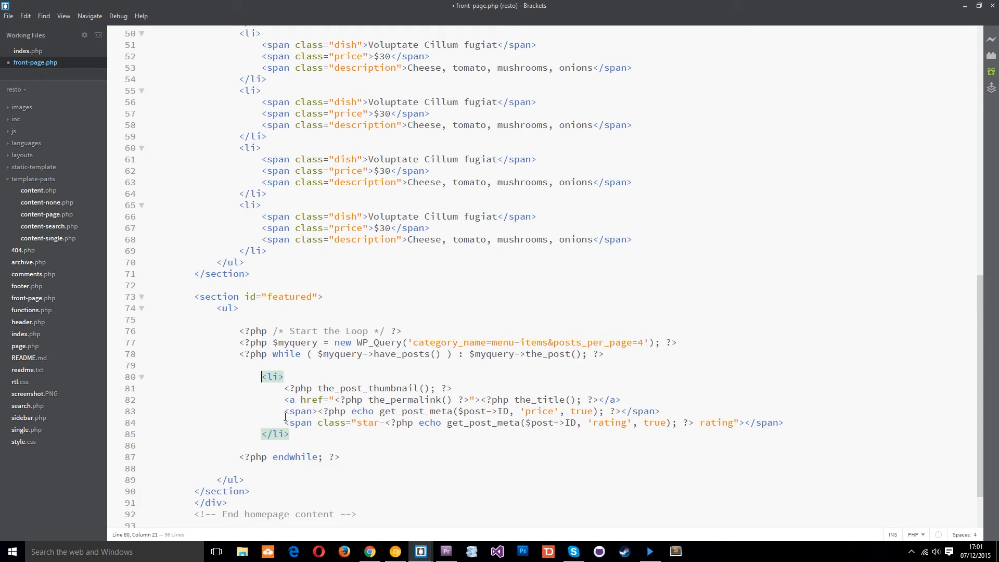
mouse_move(566, 372)
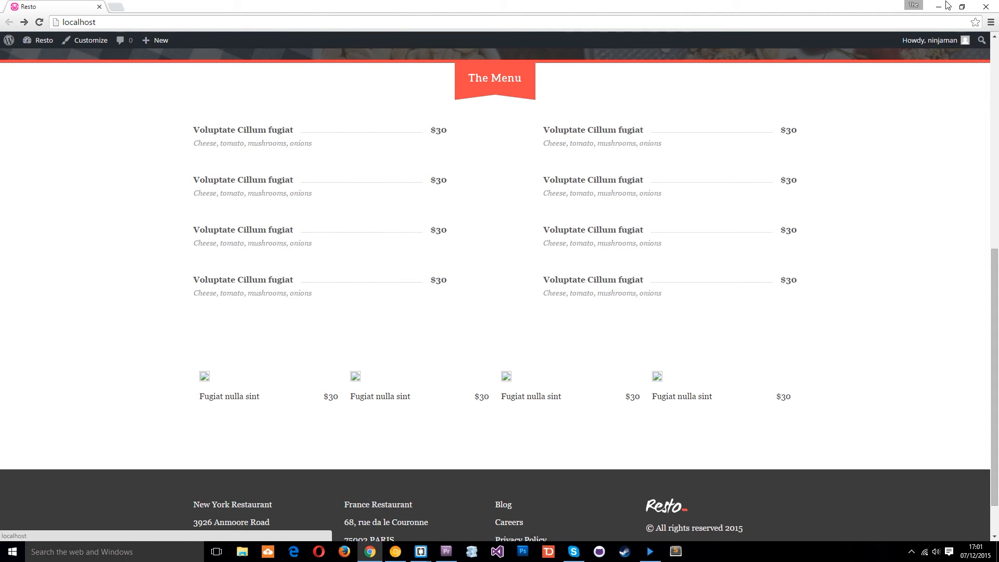
Return from the Chrome preview to front-page.php in the editor.
left_click(421, 552)
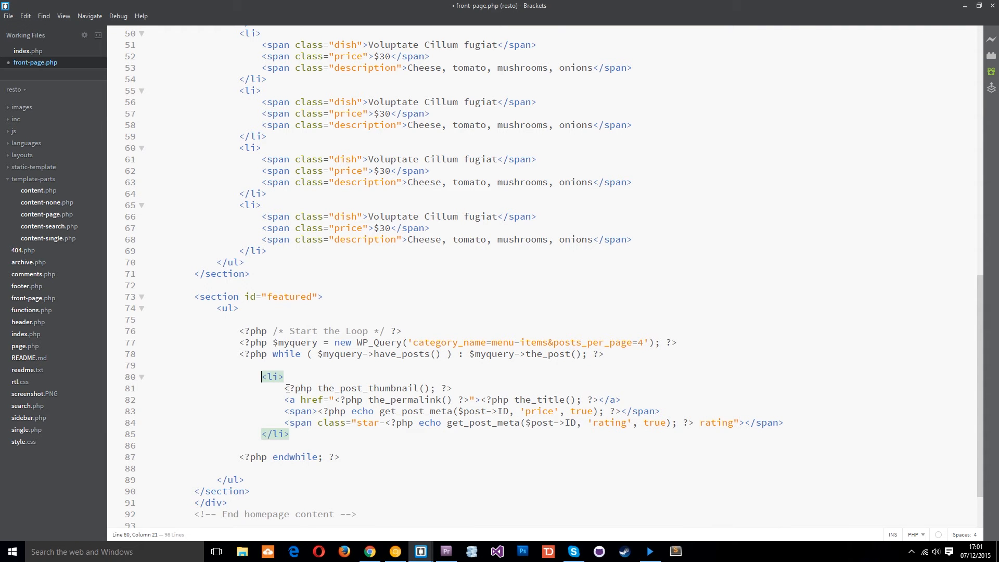
left_click_drag(285, 388, 458, 399)
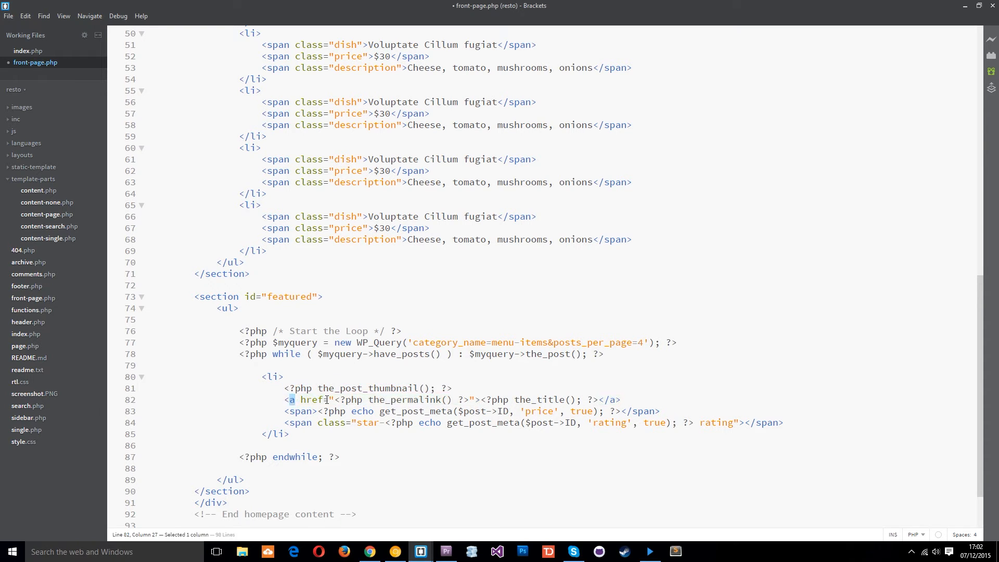
left_click_drag(291, 399, 331, 400)
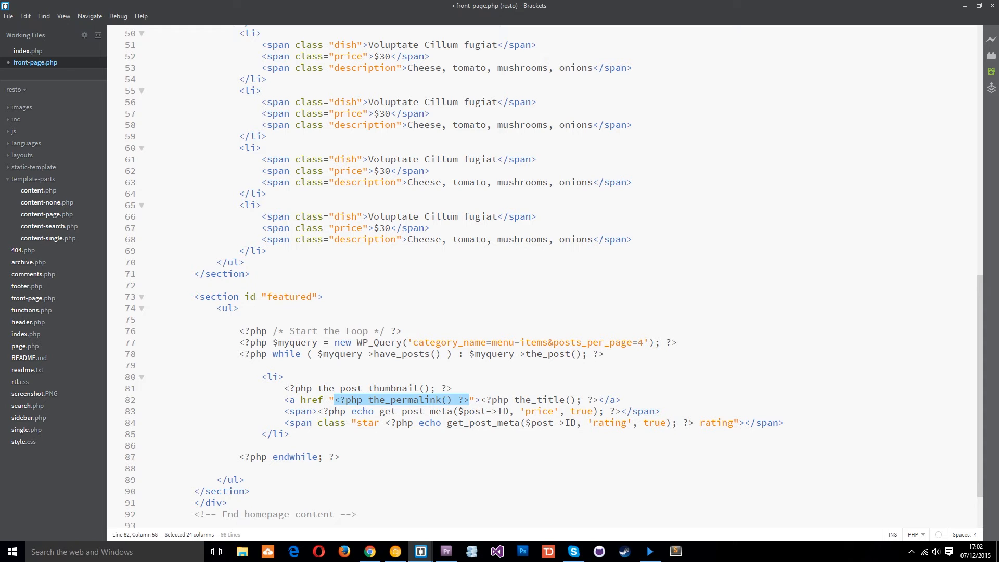
mouse_move(482, 393)
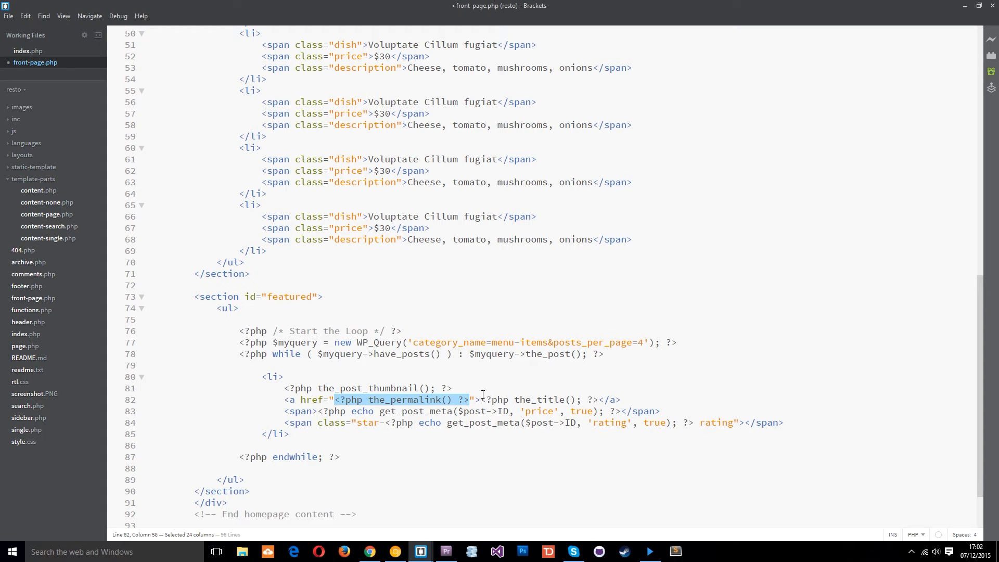
mouse_move(322, 400)
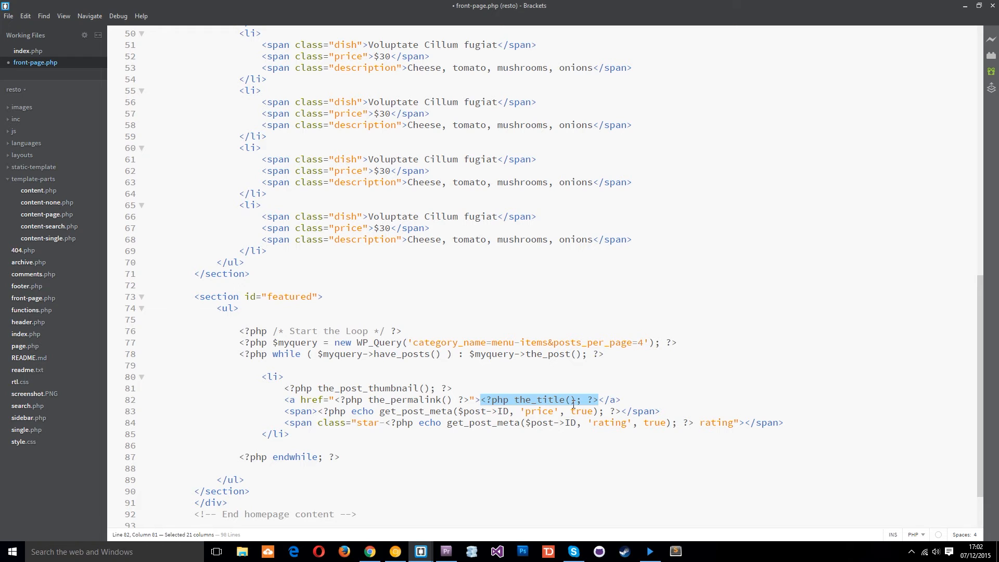
mouse_move(603, 445)
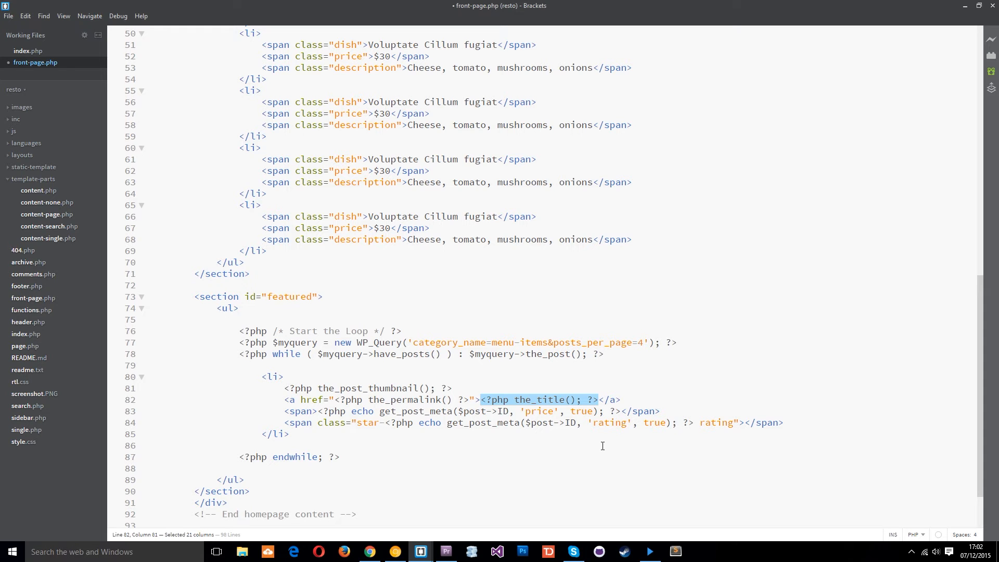
mouse_move(300, 411)
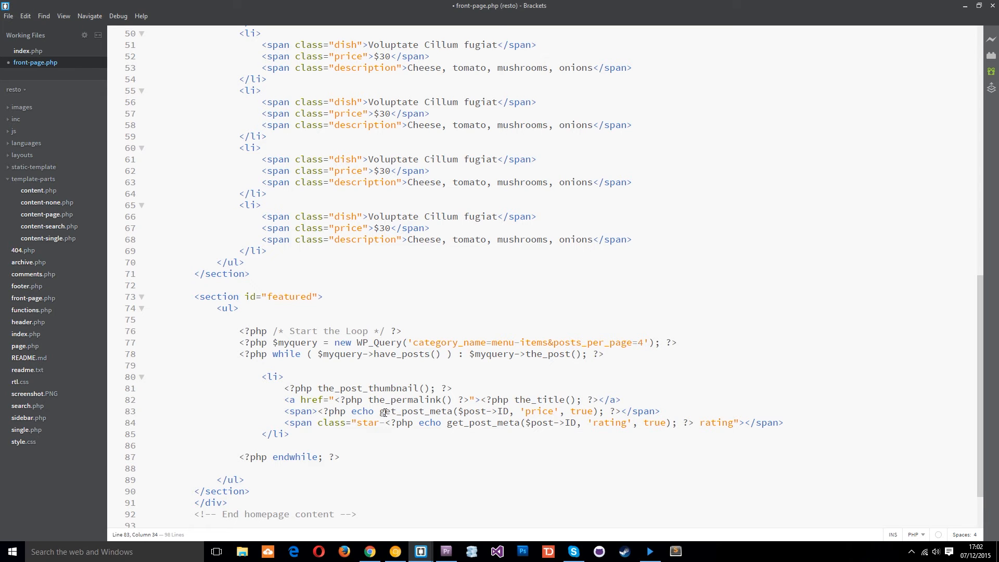
double_click(414, 411)
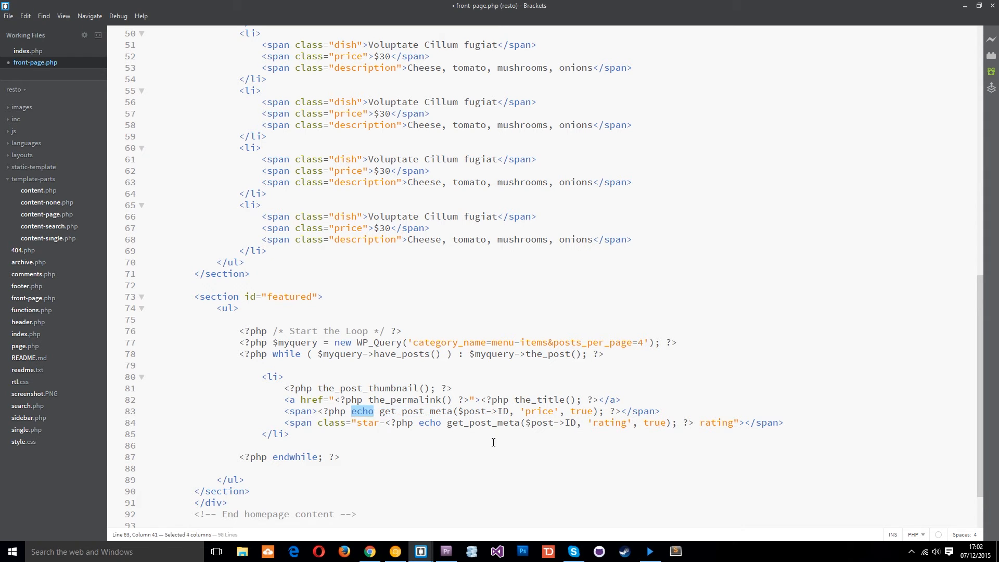
mouse_move(488, 400)
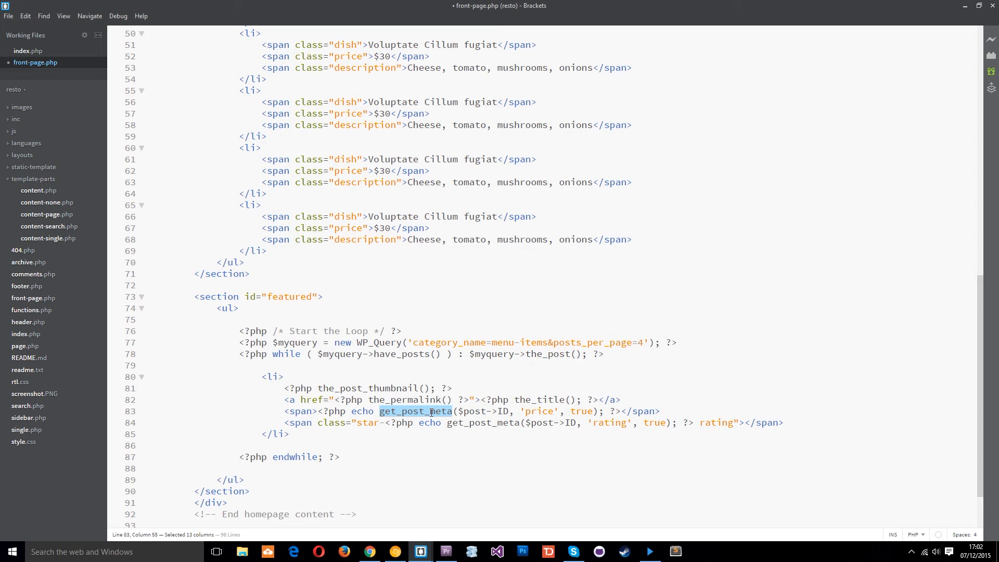
mouse_move(442, 422)
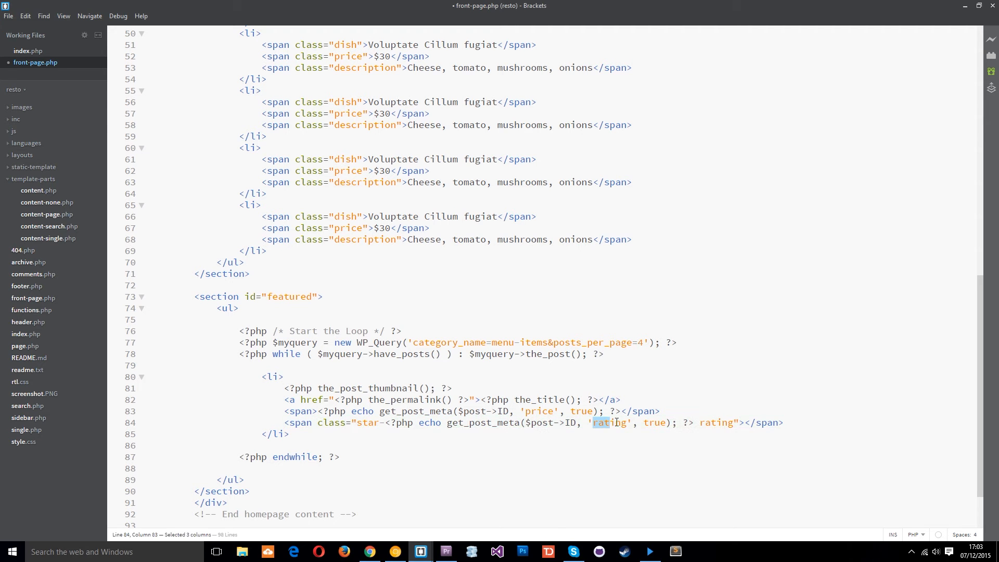
double_click(608, 422)
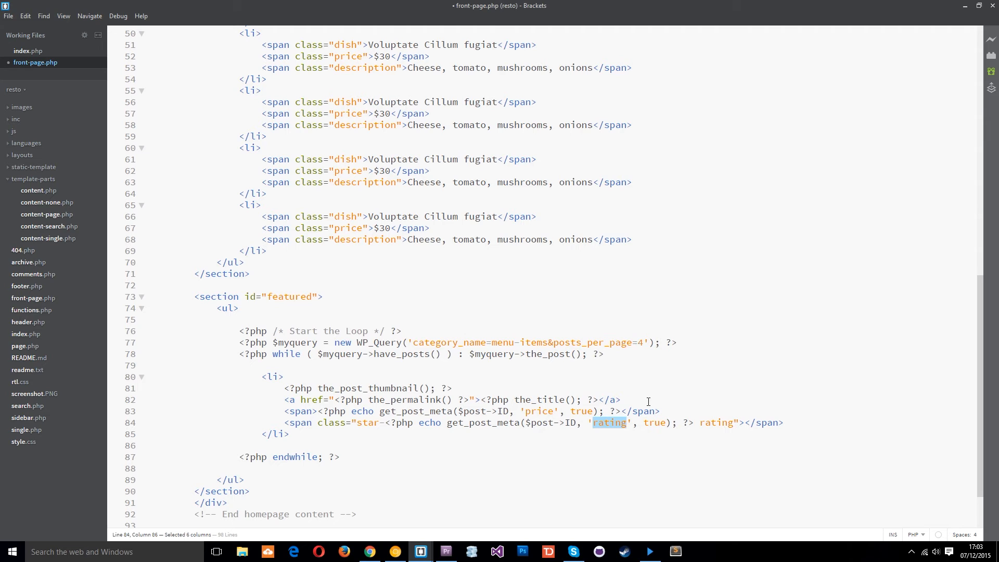
mouse_move(384, 422)
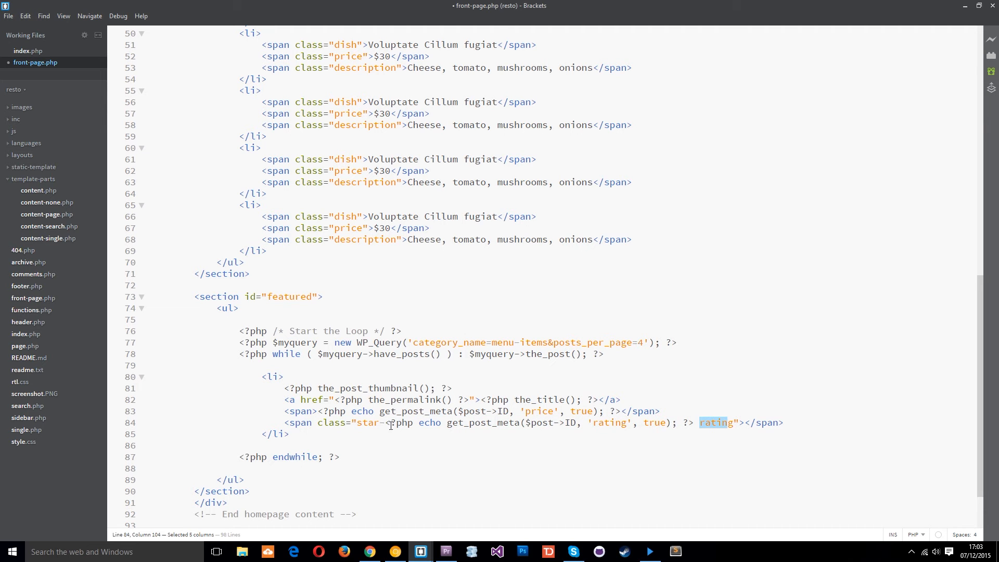
left_click(727, 423)
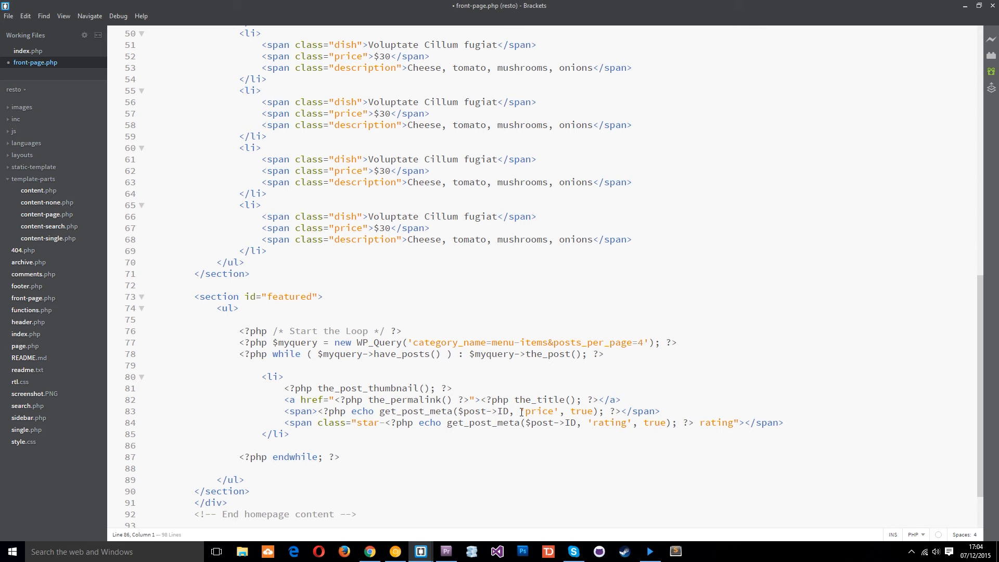
Switch to Chrome to view the four featured dishes with photos, names and prices.
left_click(525, 354)
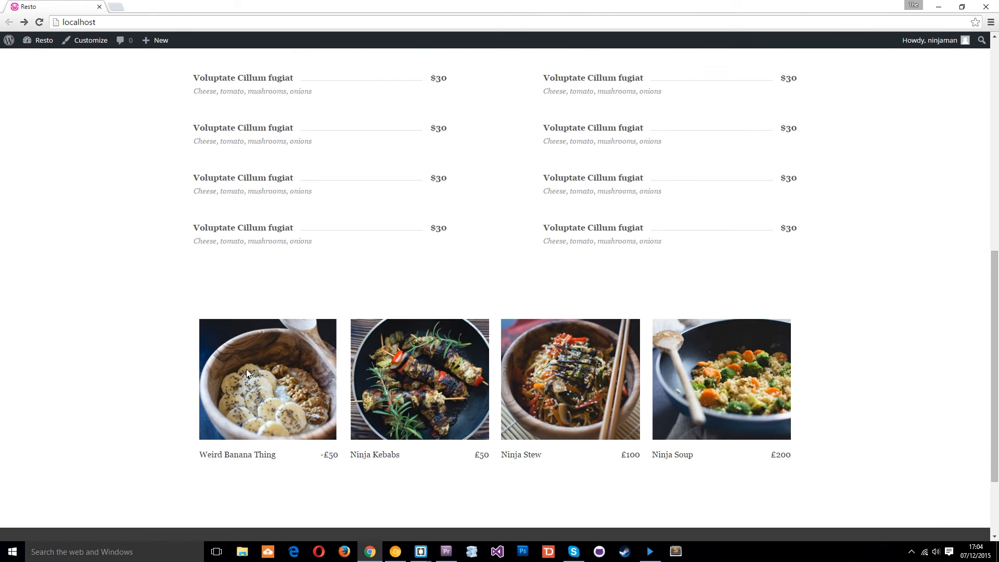
mouse_move(758, 403)
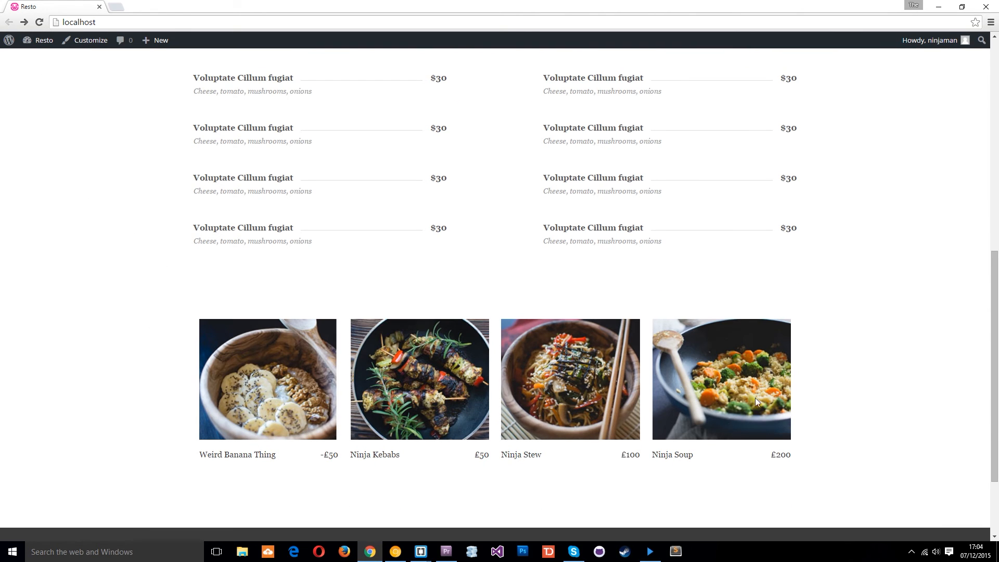
mouse_move(261, 462)
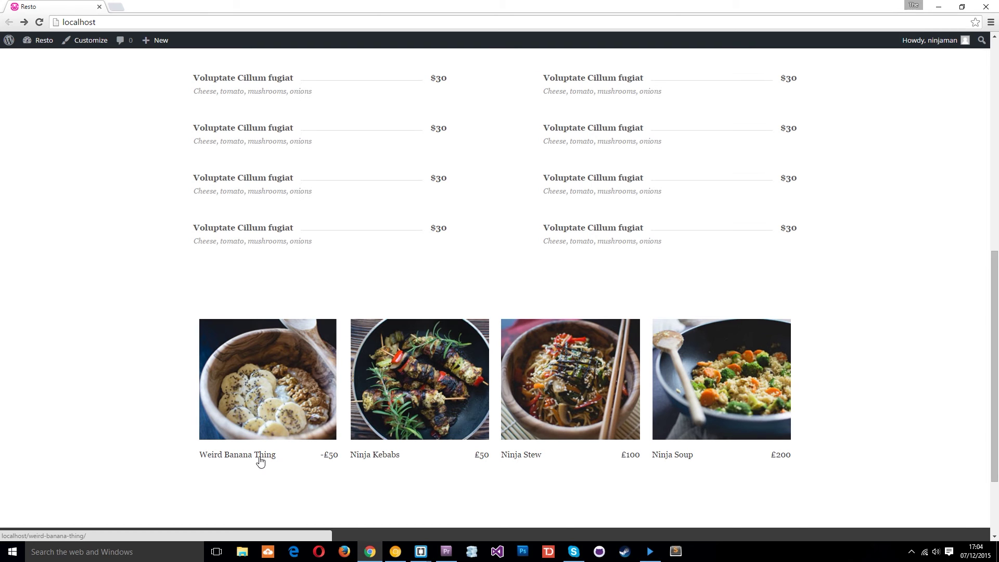
mouse_move(228, 460)
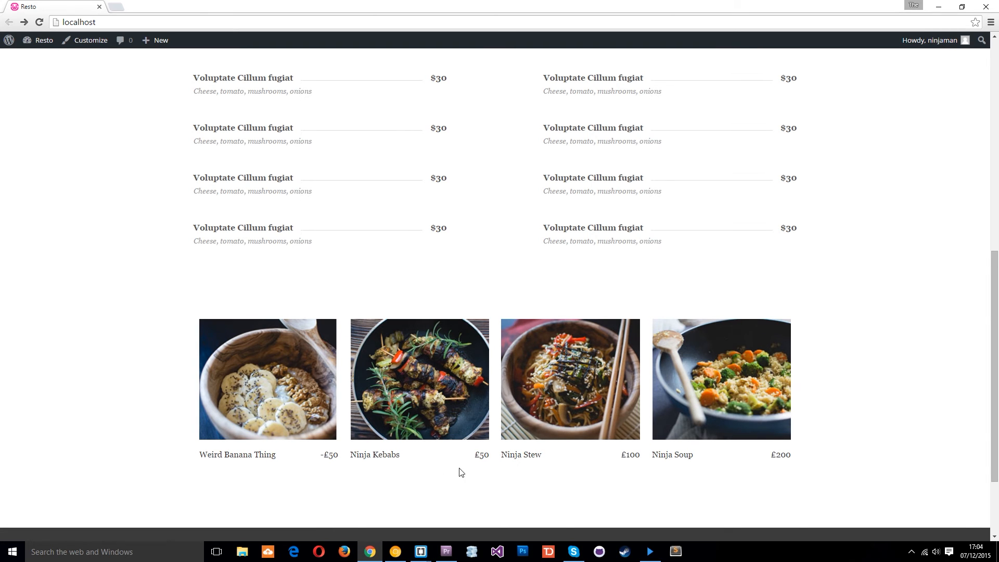
mouse_move(699, 471)
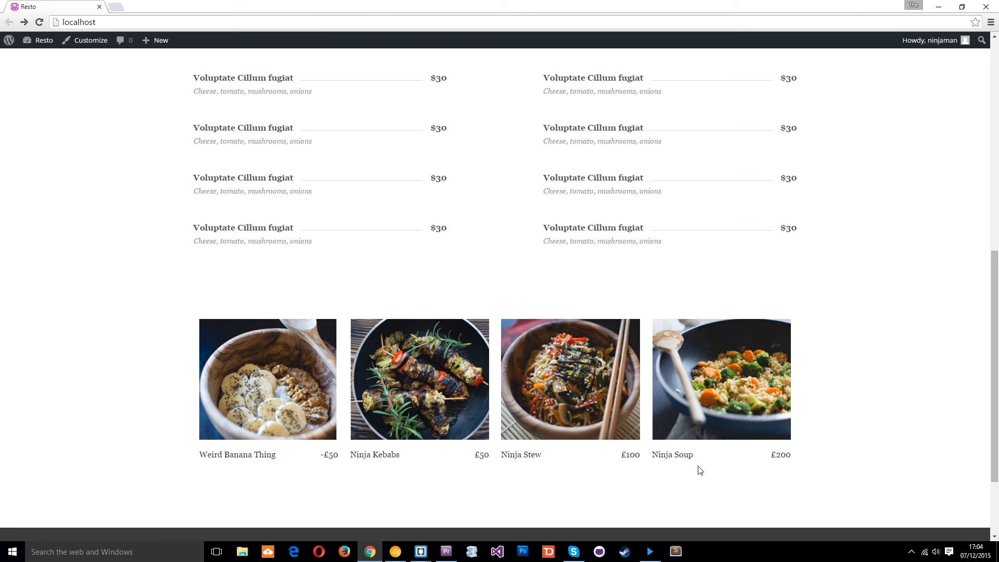
mouse_move(235, 470)
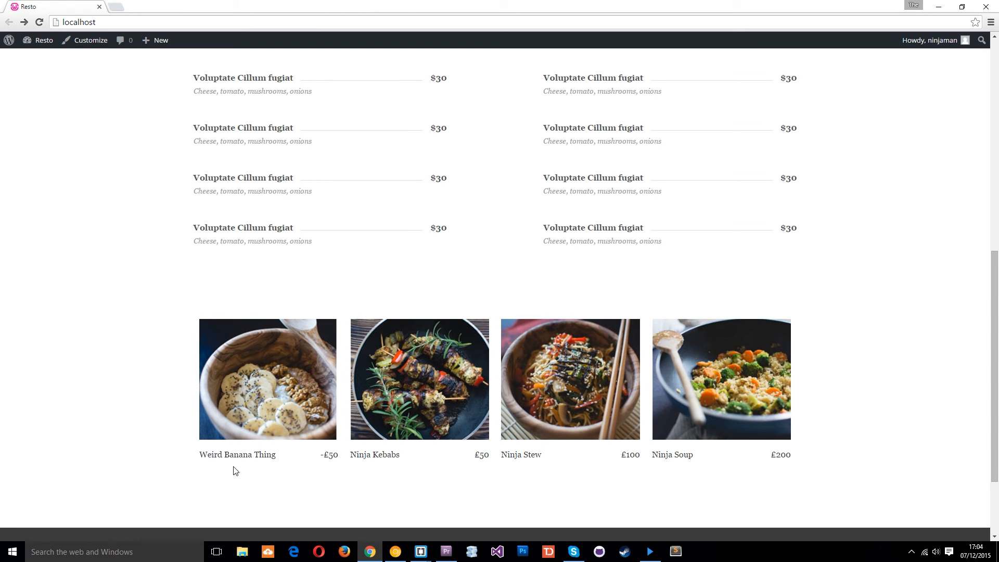
mouse_move(360, 470)
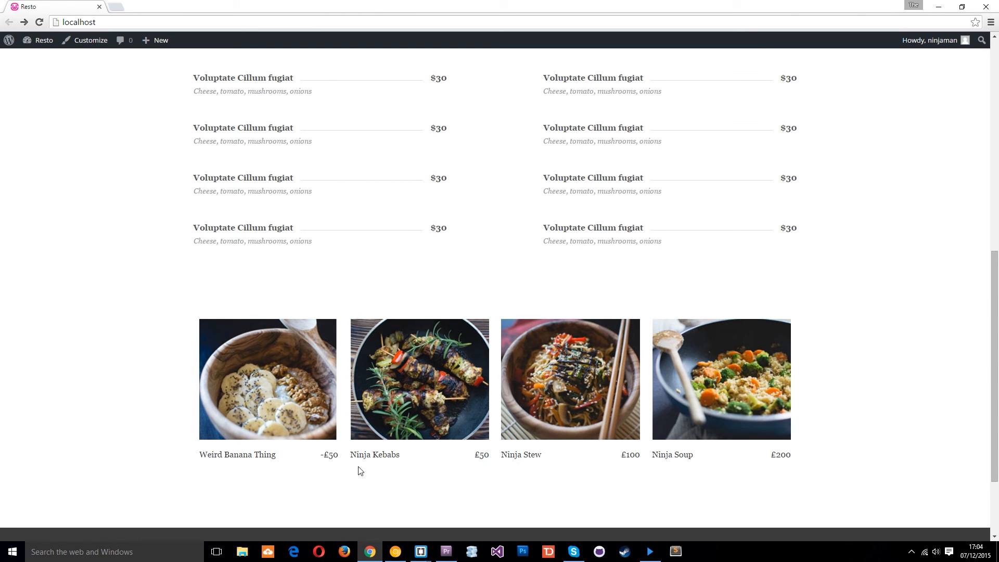
mouse_move(368, 472)
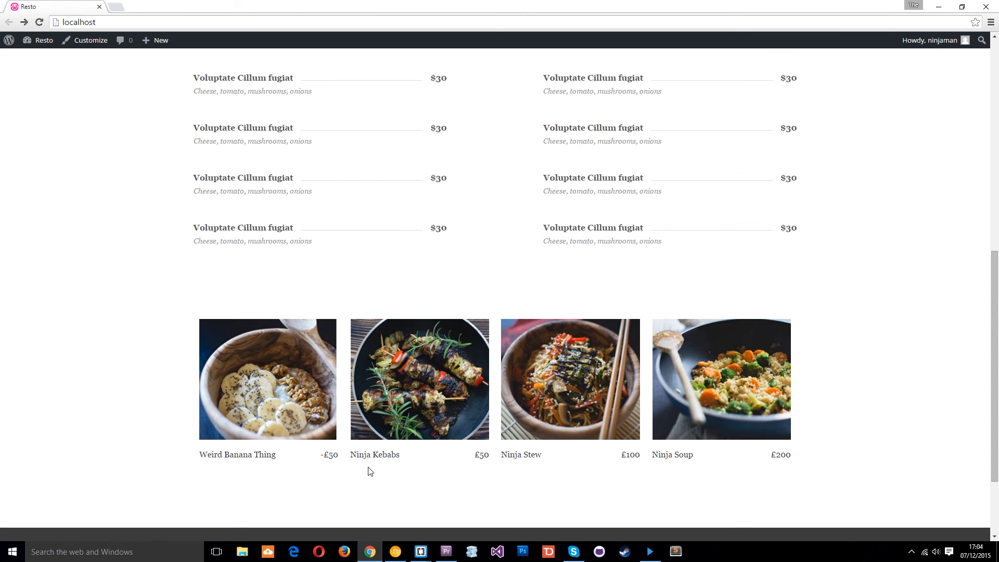
mouse_move(301, 465)
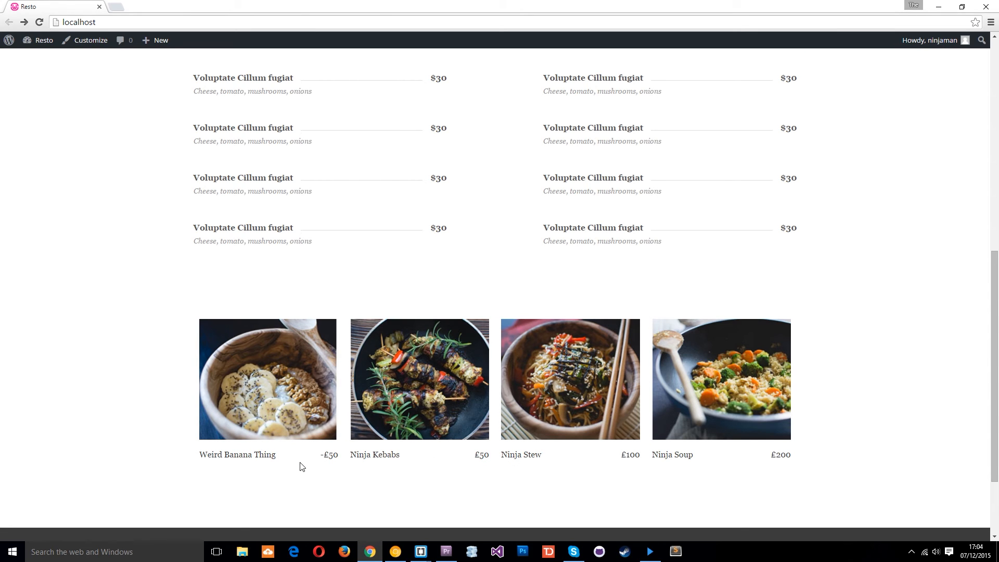
mouse_move(216, 465)
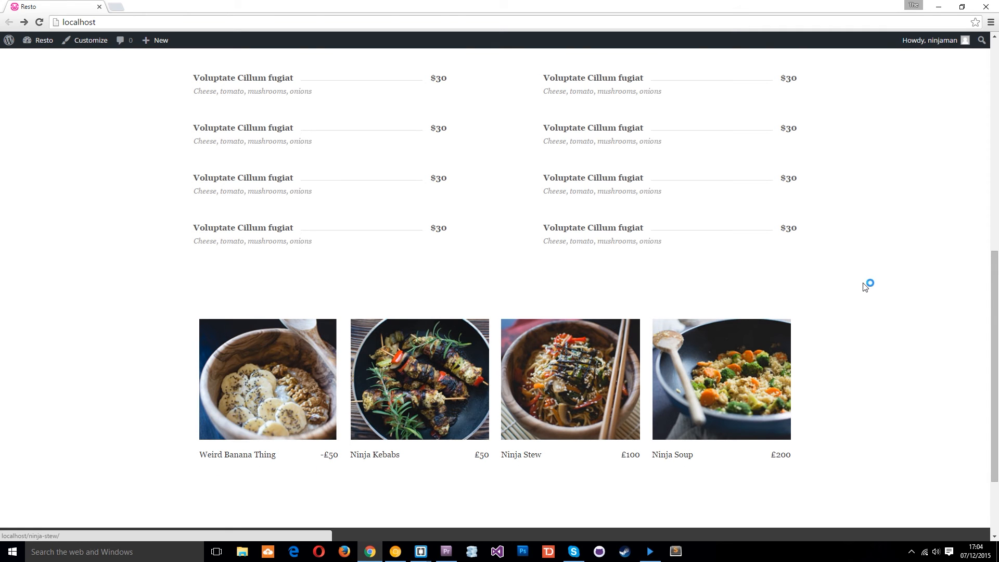
key("F12")
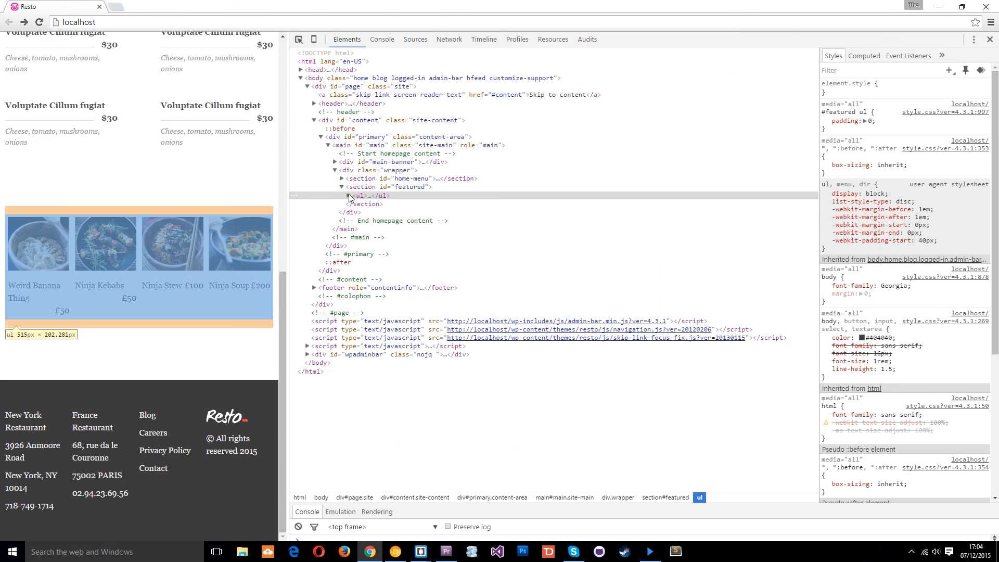
left_click(350, 196)
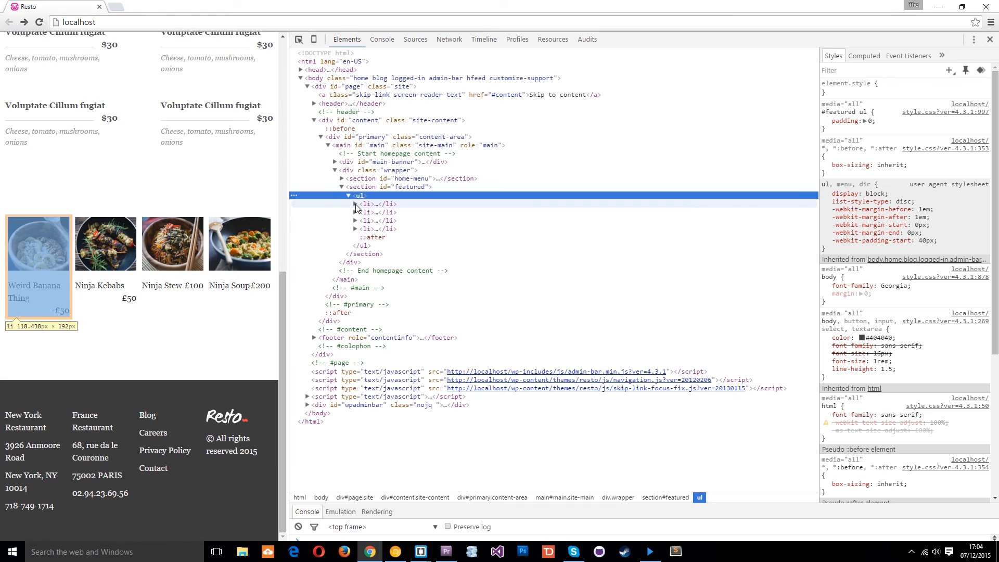
left_click(356, 204)
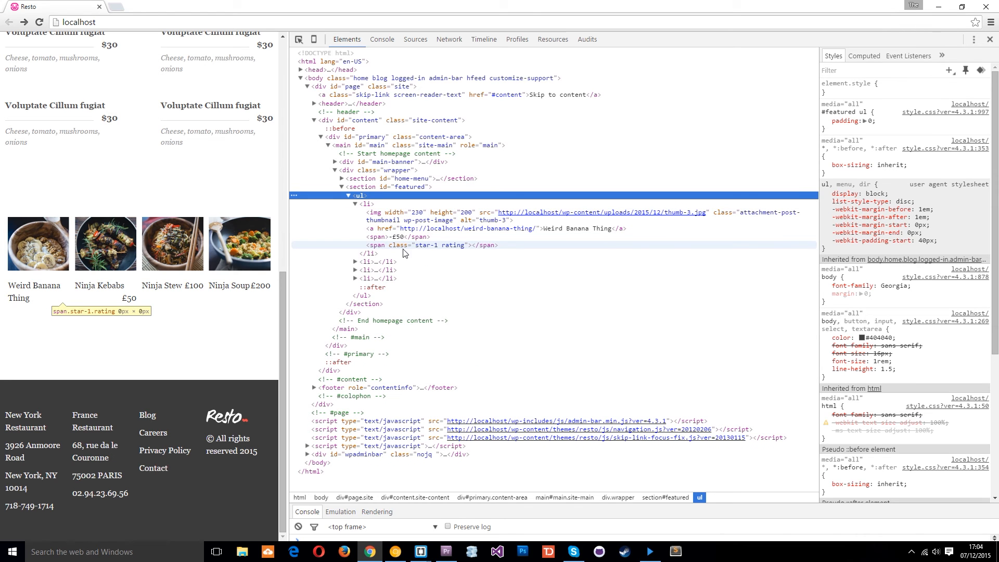
mouse_move(436, 250)
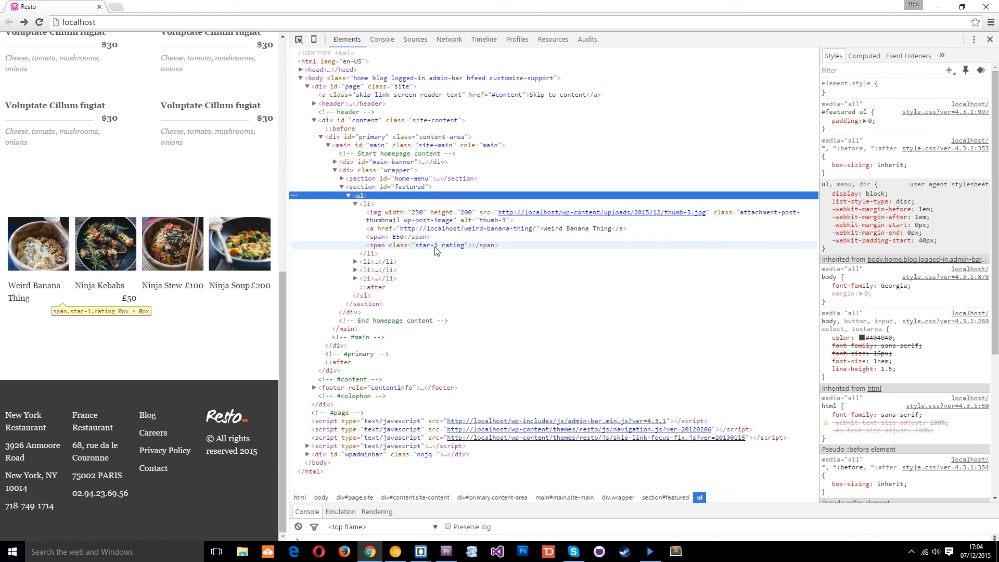
left_click(367, 261)
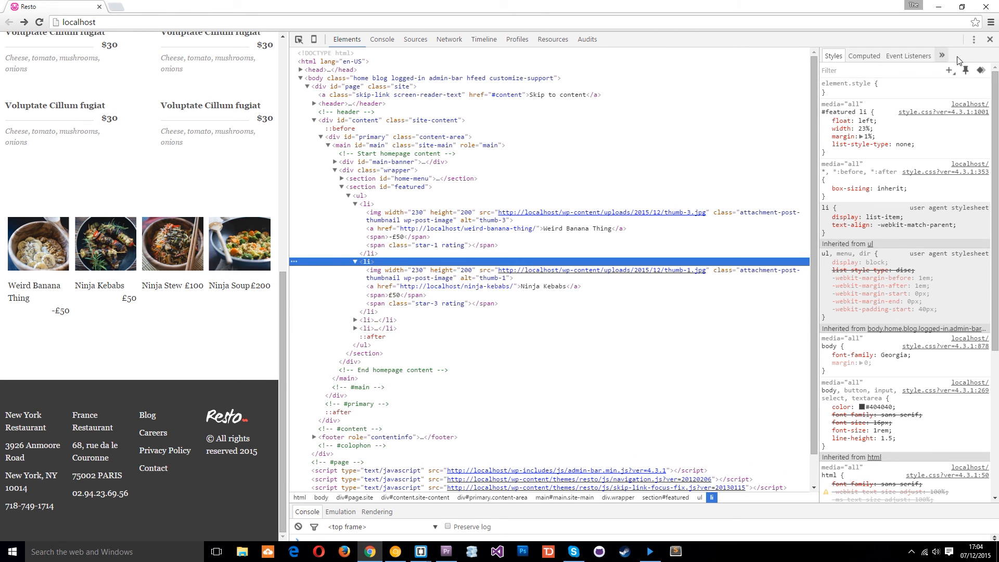
key("F12")
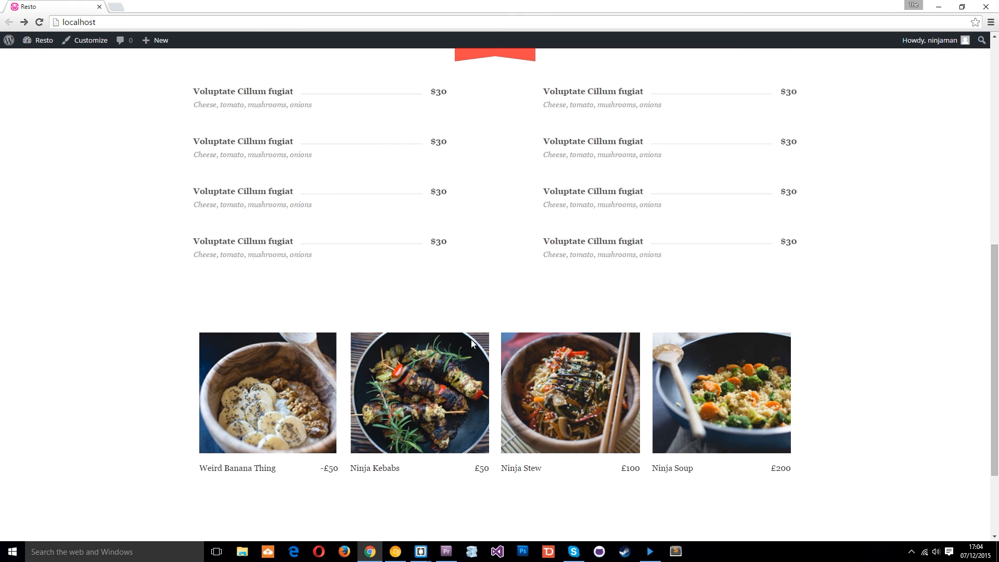
scroll("down", 3)
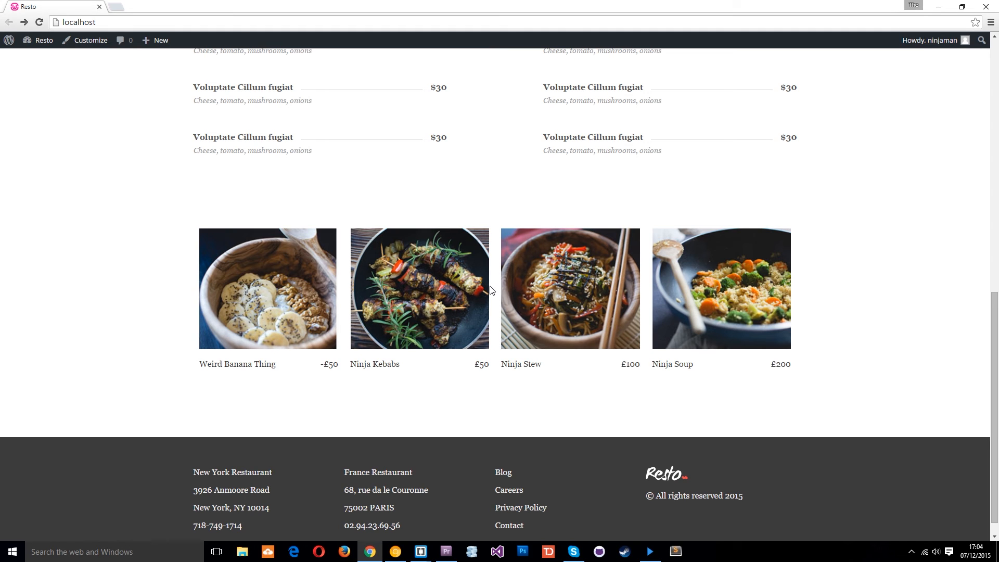
mouse_move(495, 286)
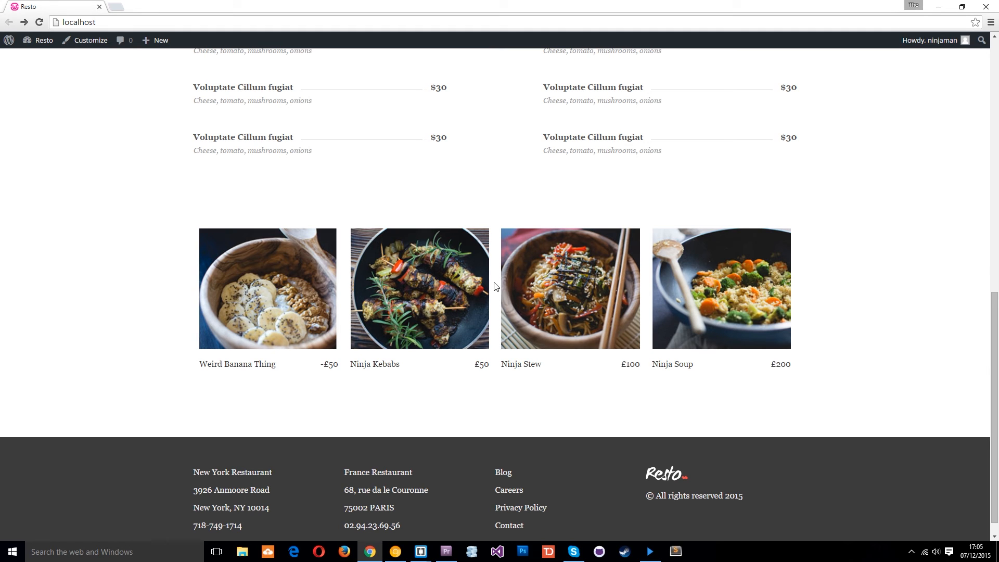
mouse_move(420, 552)
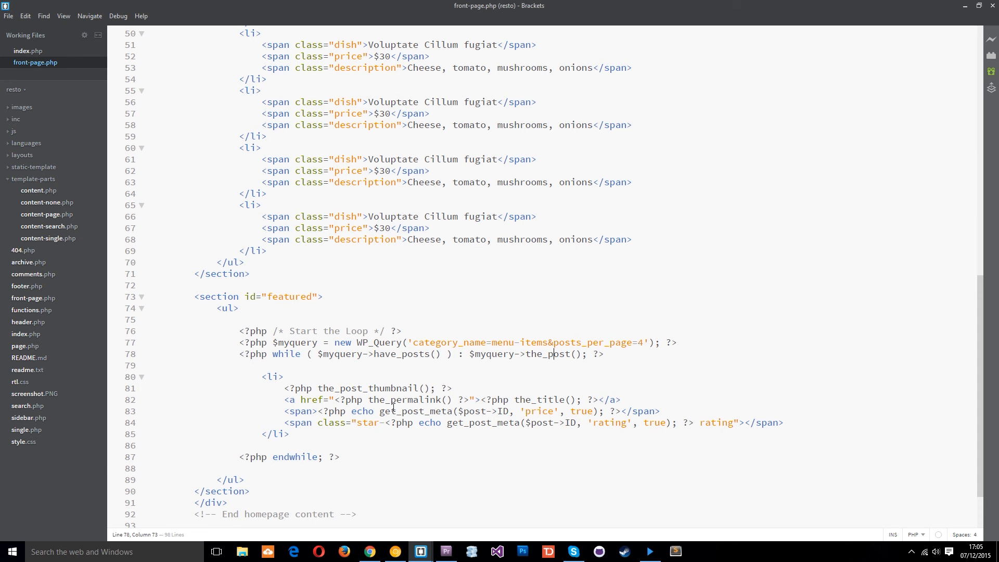
mouse_move(494, 481)
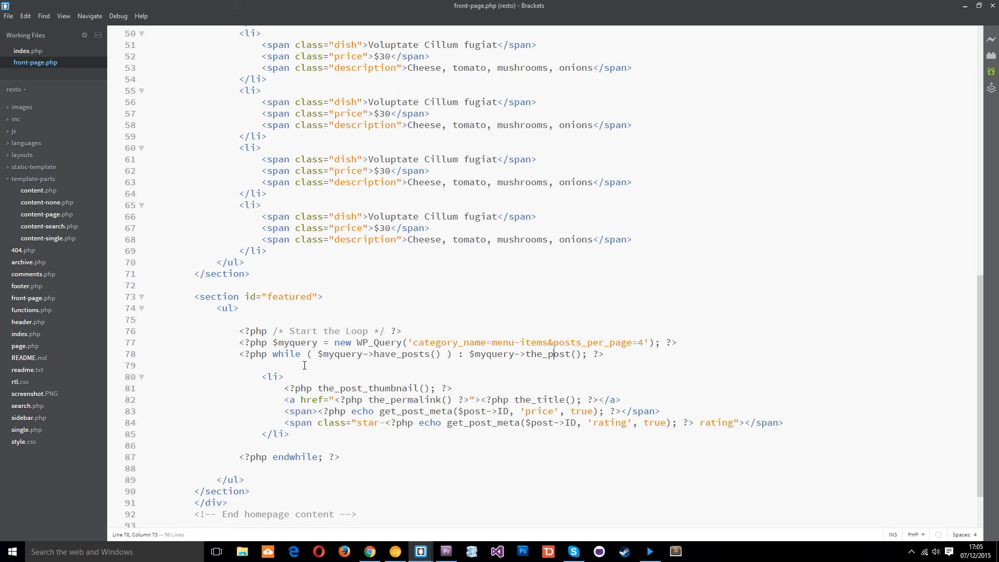
double_click(295, 343)
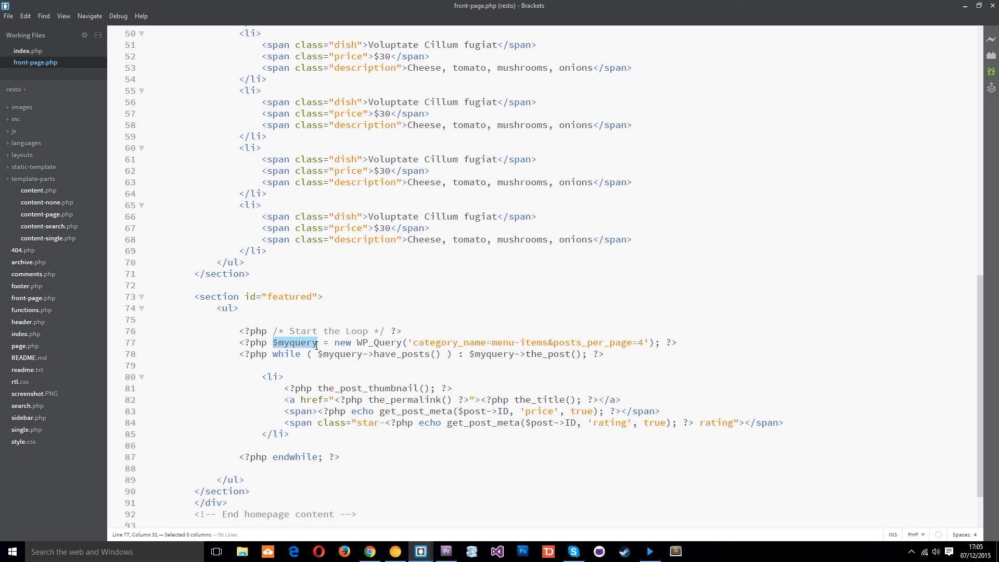
double_click(379, 342)
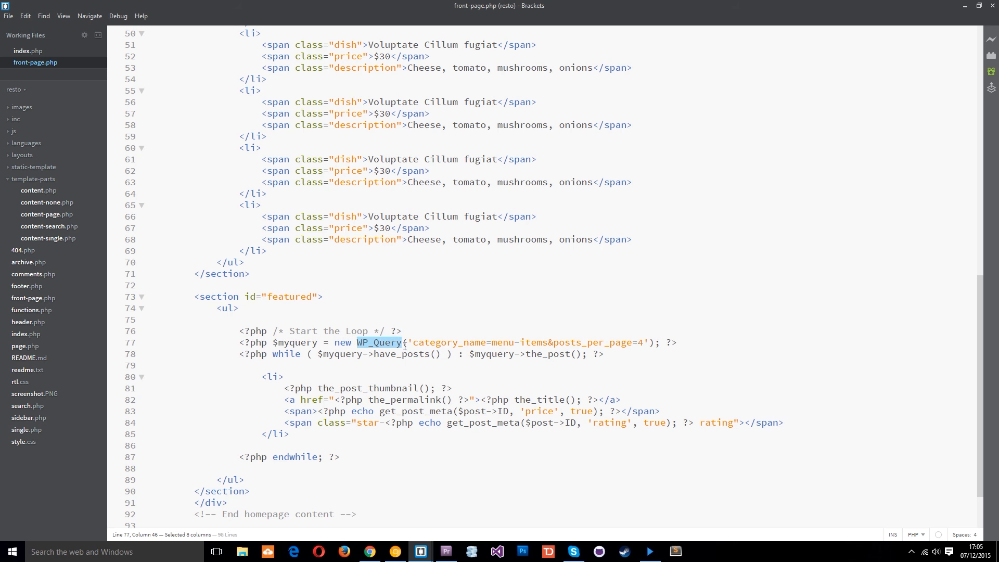
mouse_move(414, 343)
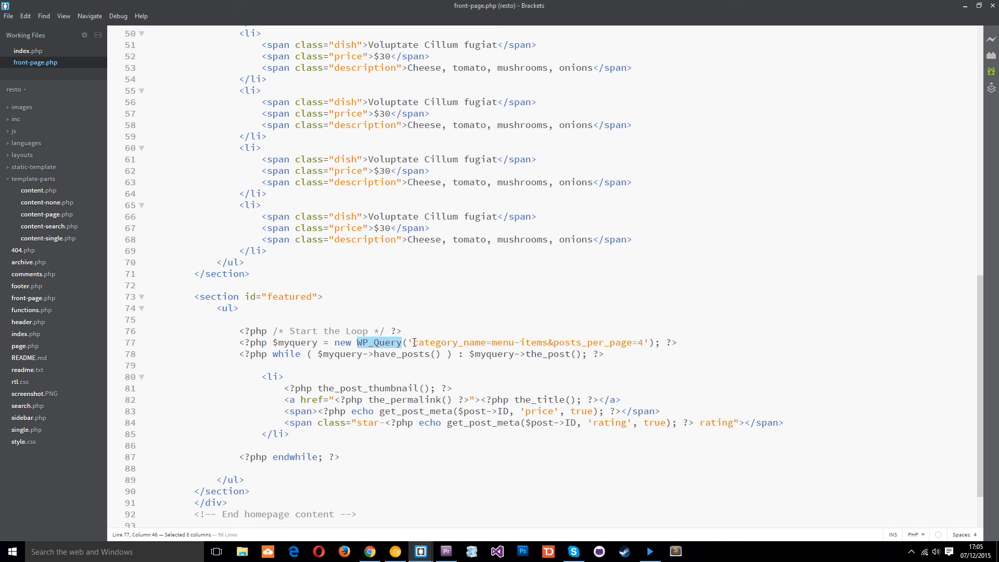
left_click_drag(414, 343, 519, 343)
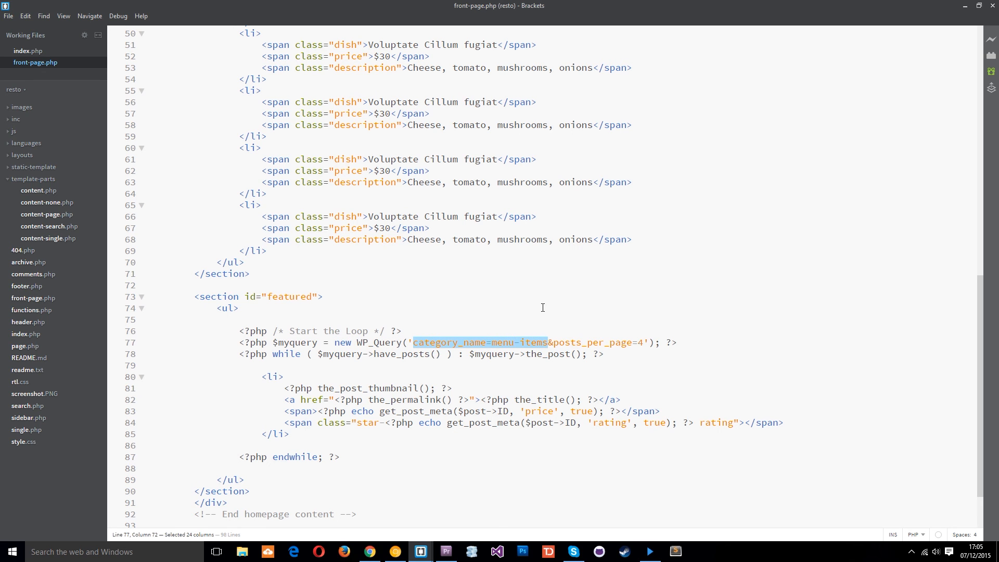
mouse_move(570, 331)
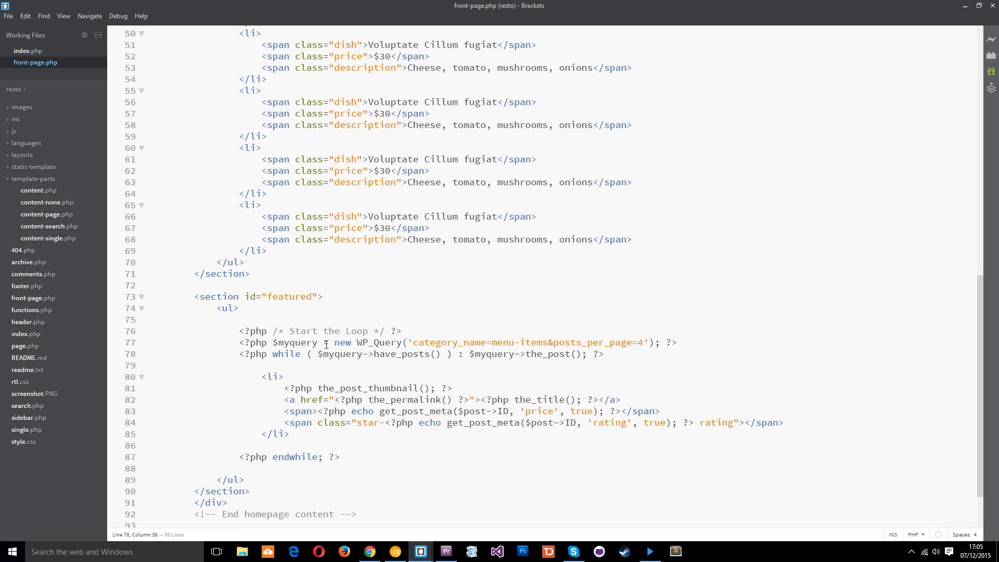
mouse_move(573, 354)
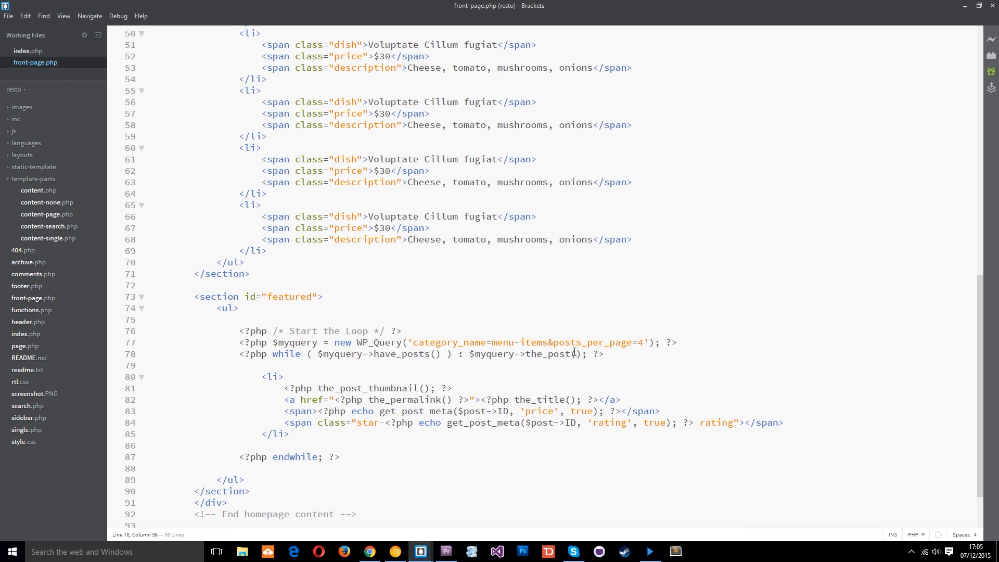
left_click_drag(471, 354, 577, 353)
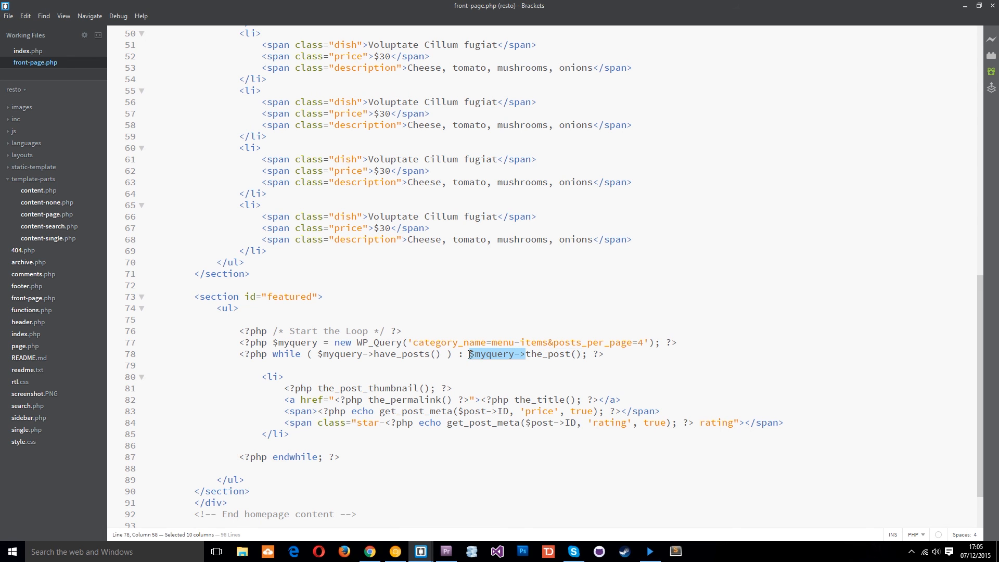
mouse_move(329, 377)
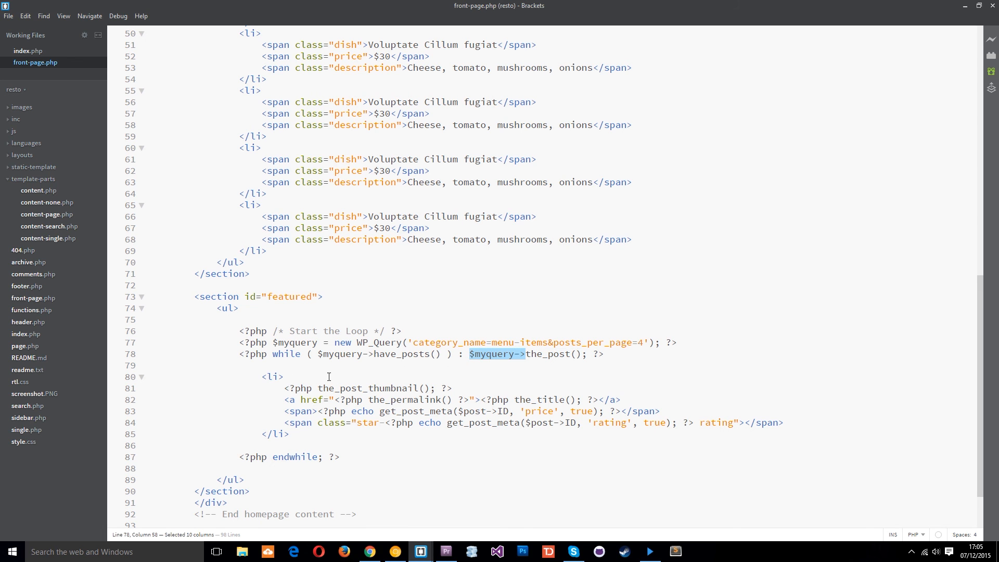
mouse_move(388, 435)
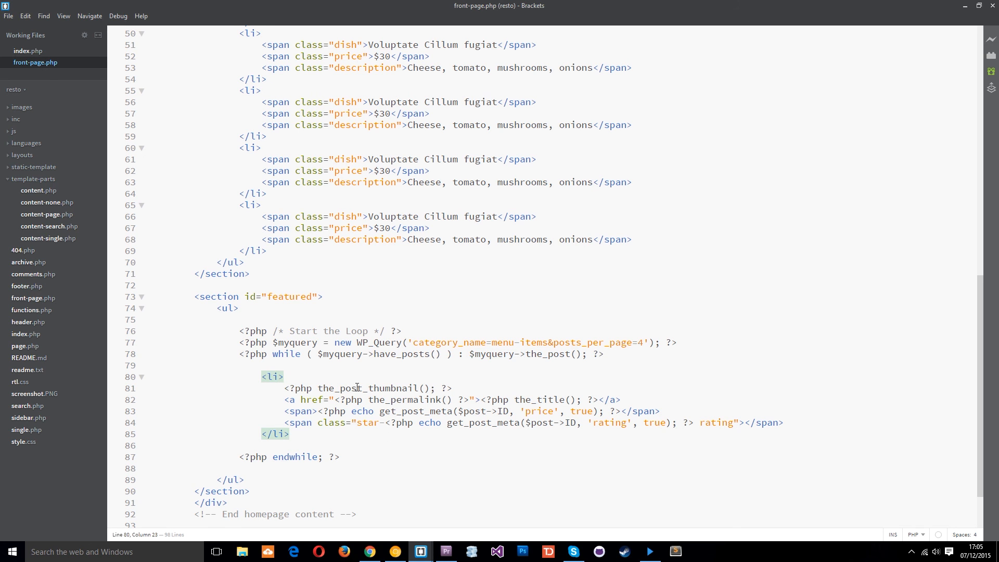
left_click(408, 400)
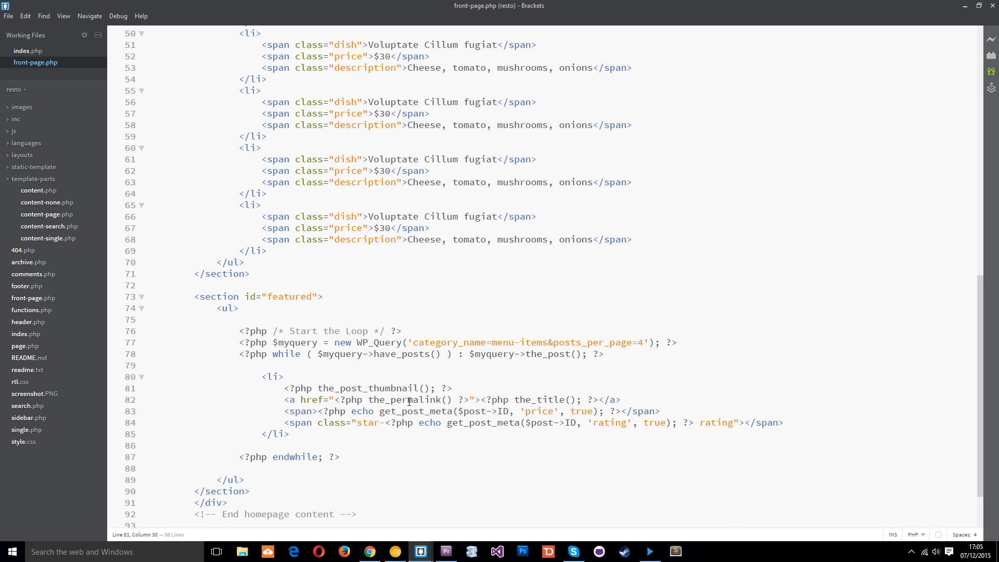
left_click(501, 411)
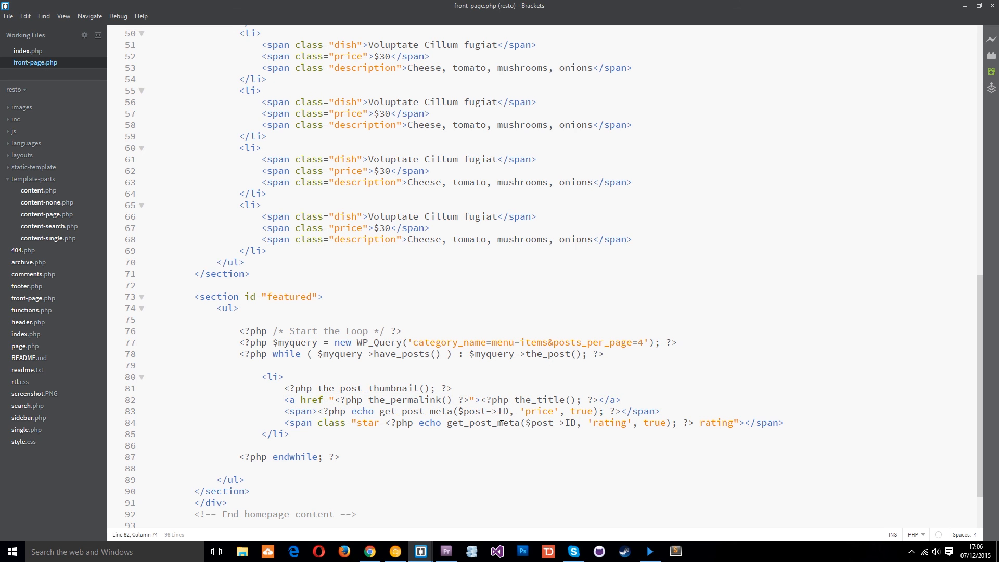
left_click(551, 411)
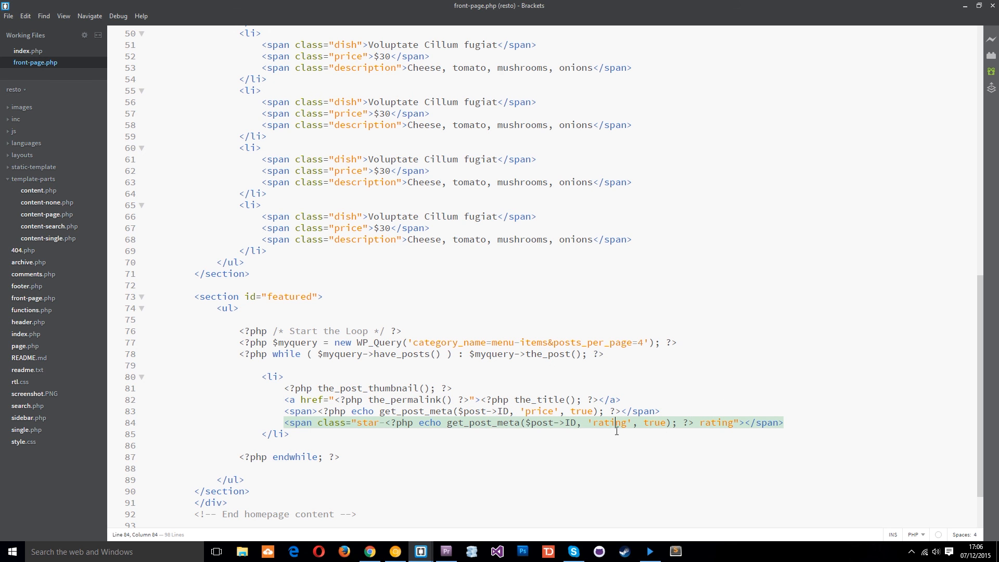
mouse_move(657, 353)
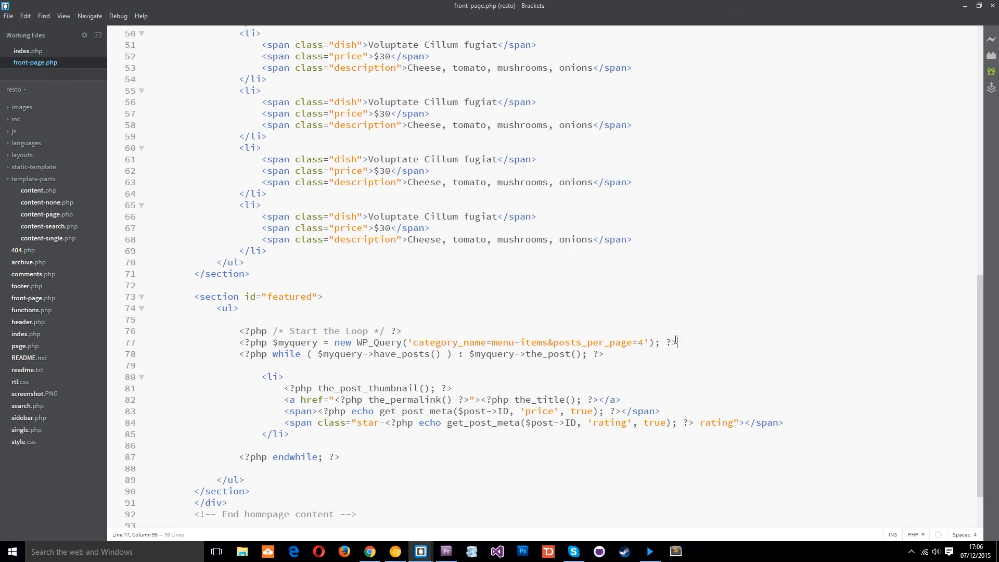
left_click_drag(281, 342, 677, 343)
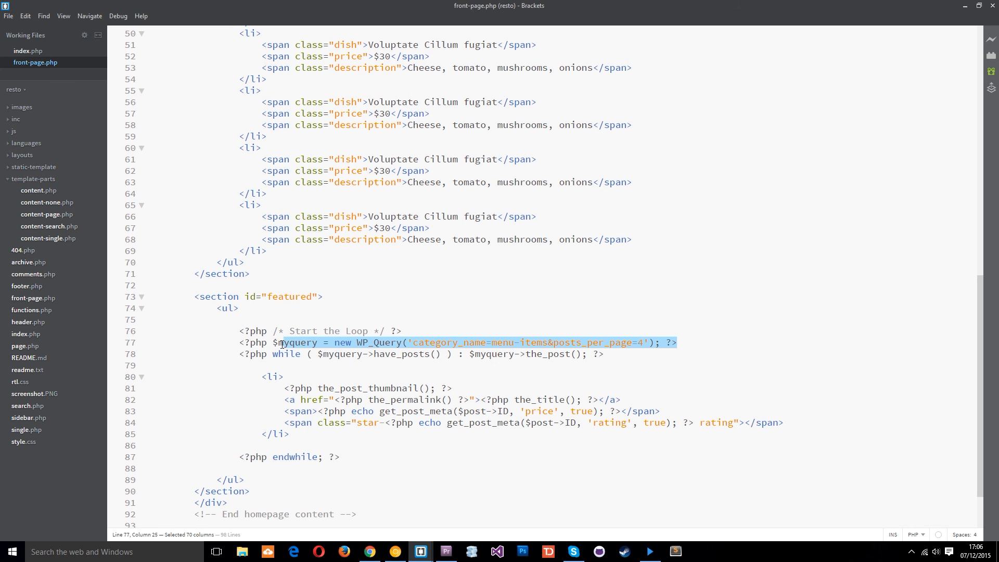